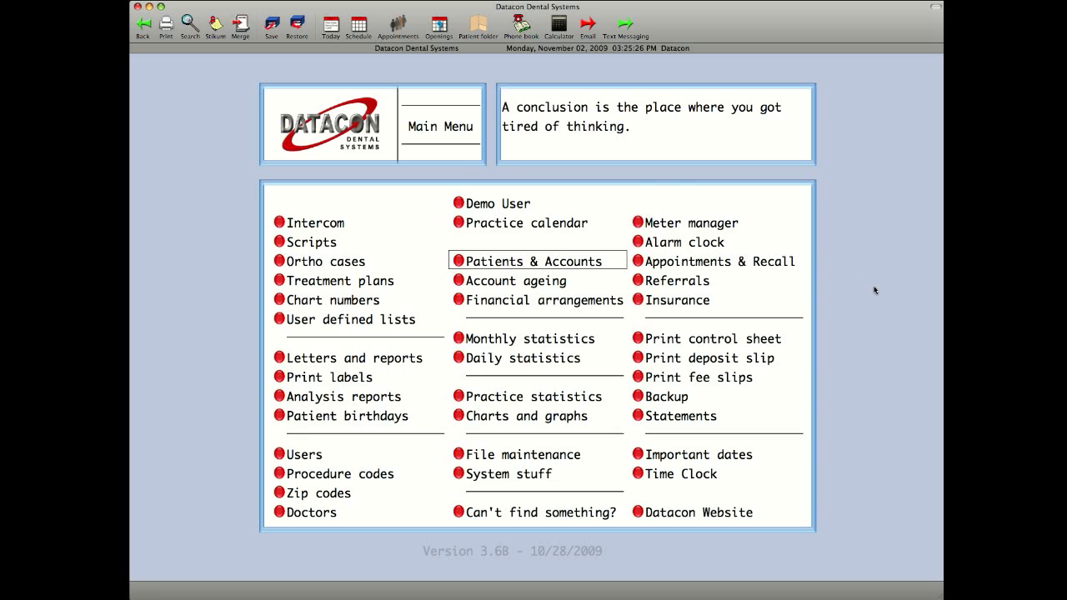
Look up patient 'Bing, Monica' in Scheduling to list matching names.
left_click(357, 25)
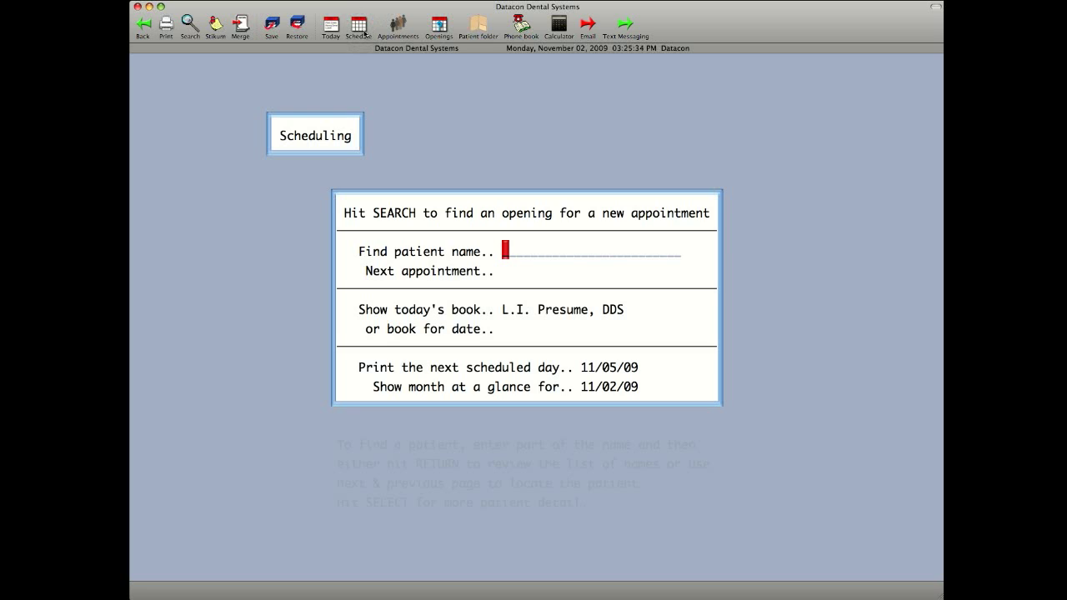
type("Bing, Monica")
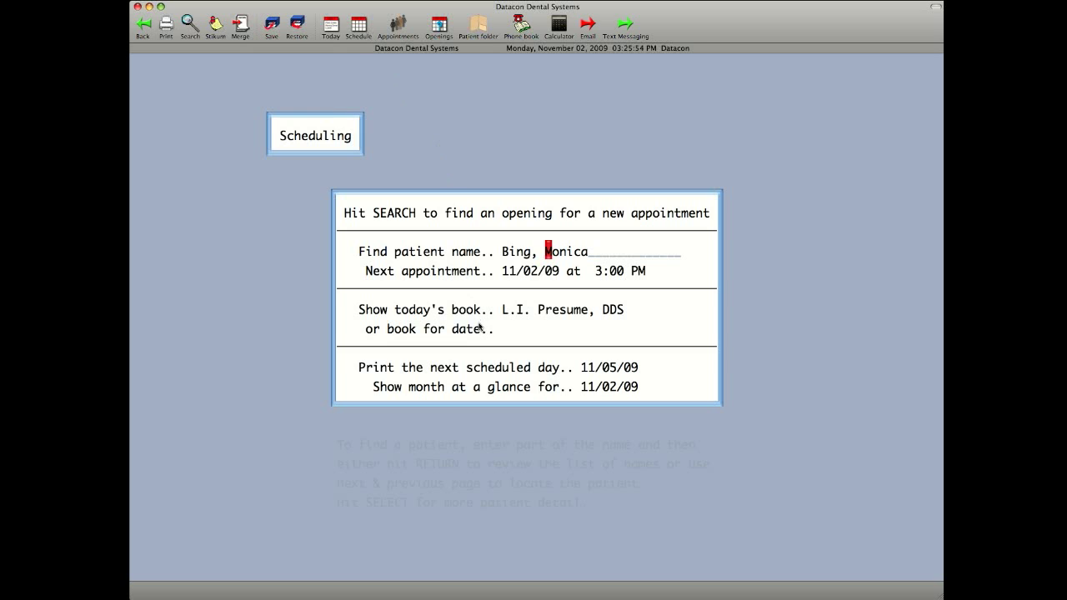
mouse_move(498, 380)
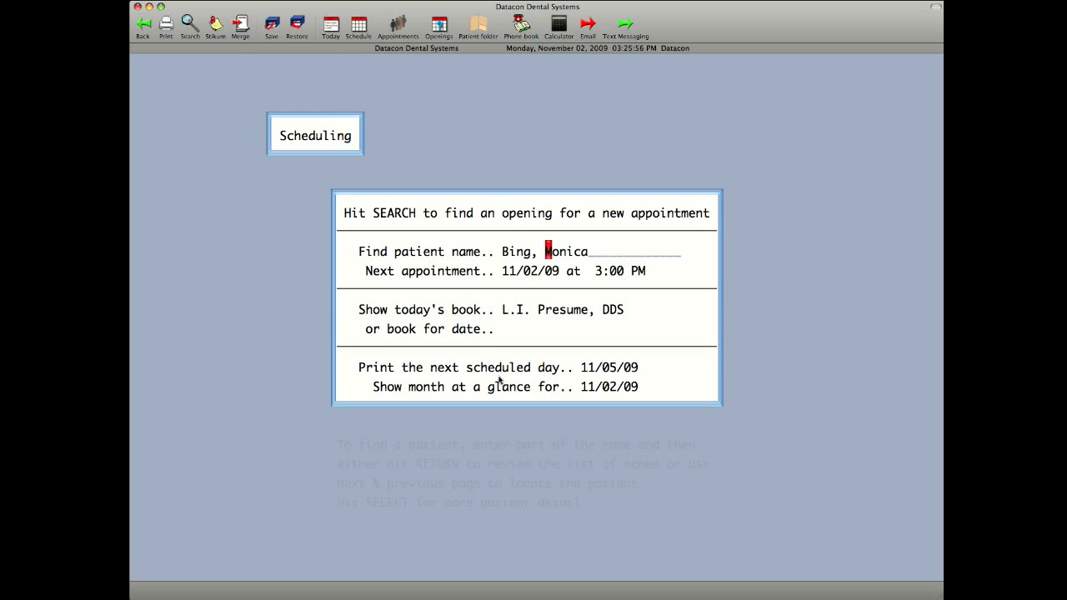
mouse_move(496, 398)
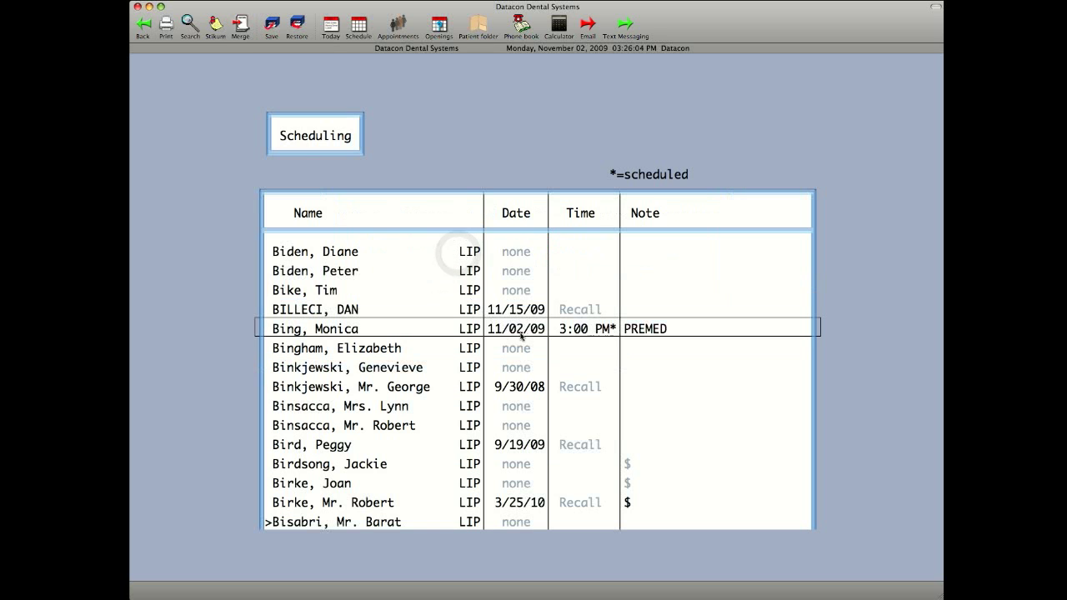
double_click(315, 328)
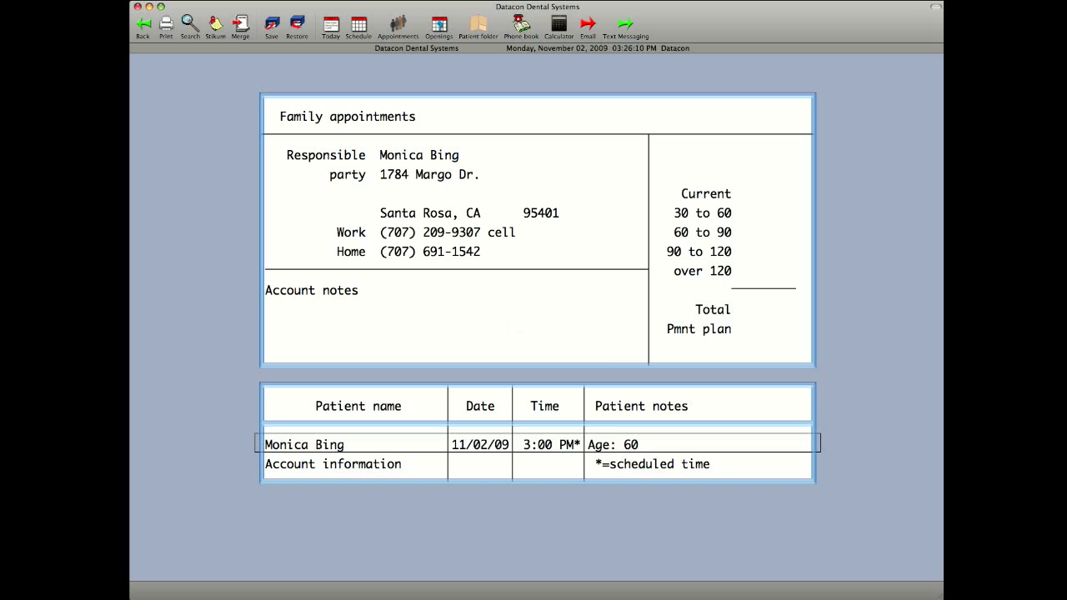
mouse_move(730, 359)
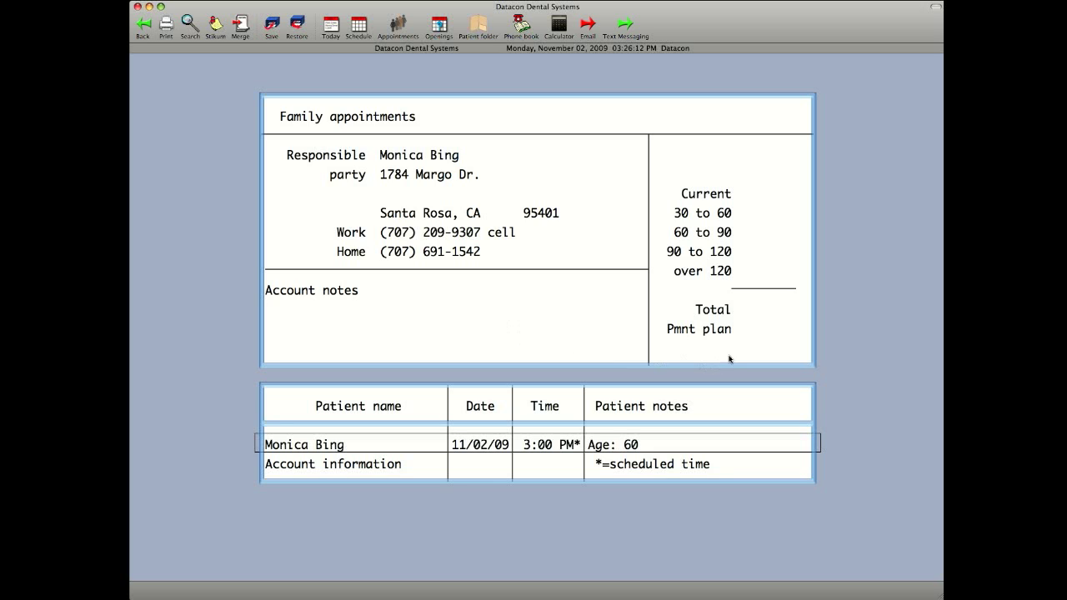
mouse_move(750, 348)
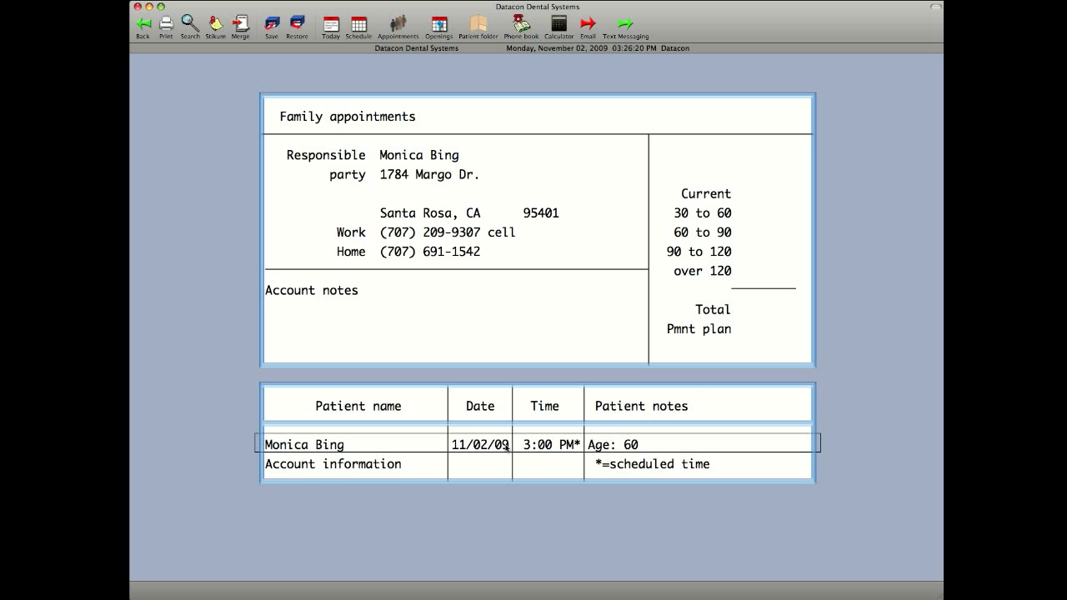
double_click(304, 443)
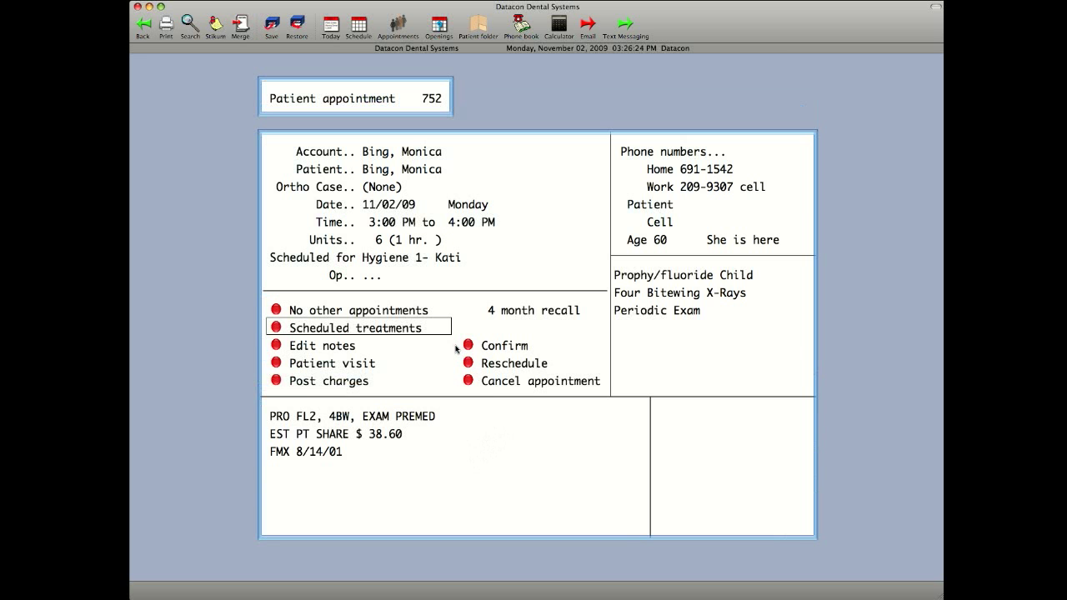
mouse_move(482, 371)
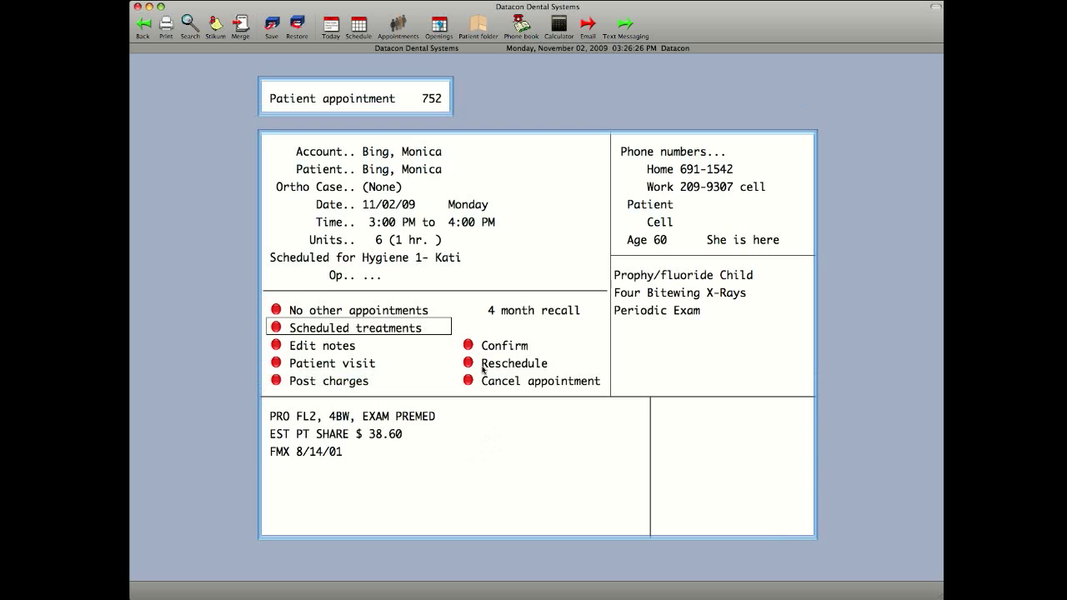
mouse_move(482, 385)
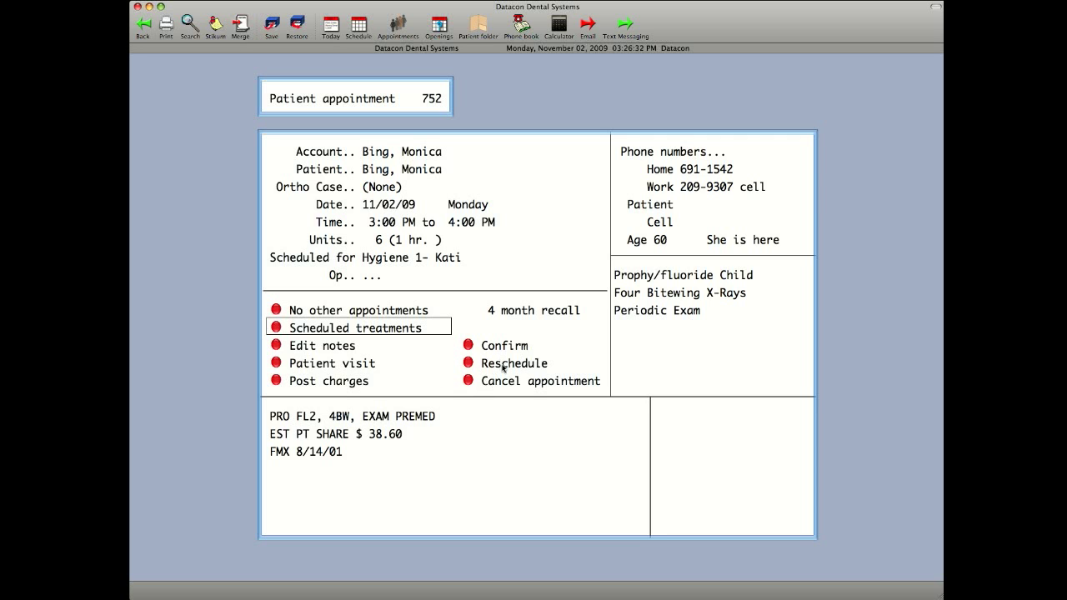
Reschedule the appointment, clearing all weekday/time preferences, and search for openings.
left_click(513, 362)
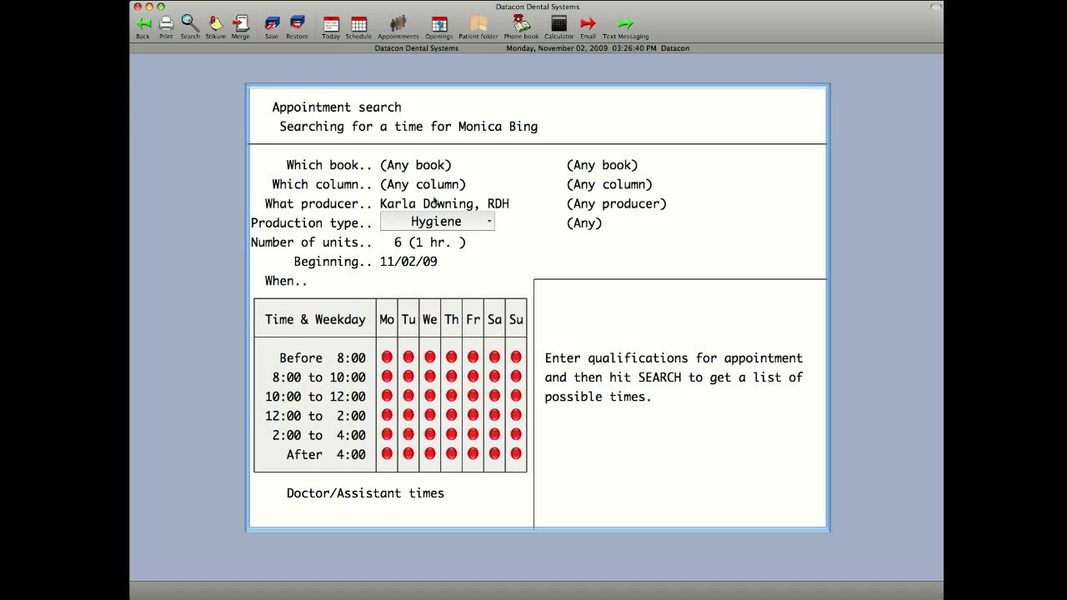
mouse_move(346, 290)
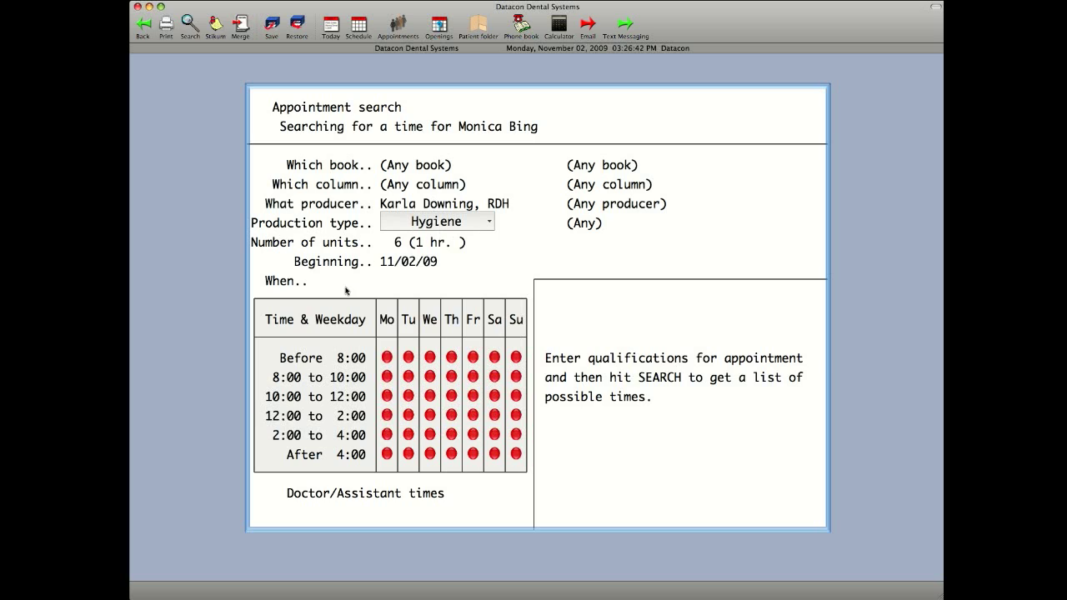
mouse_move(289, 294)
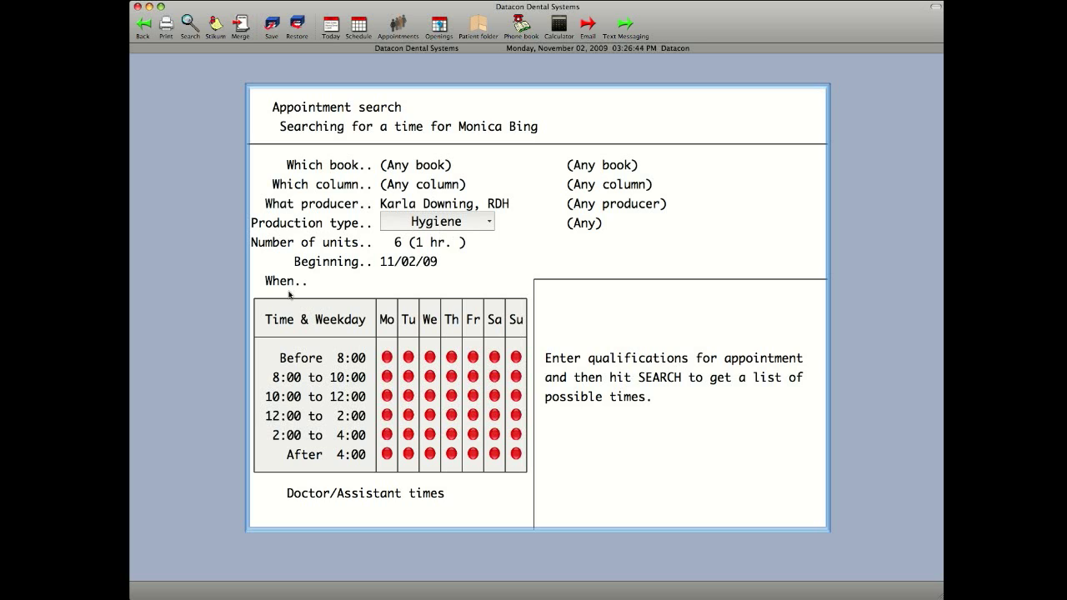
left_click(314, 319)
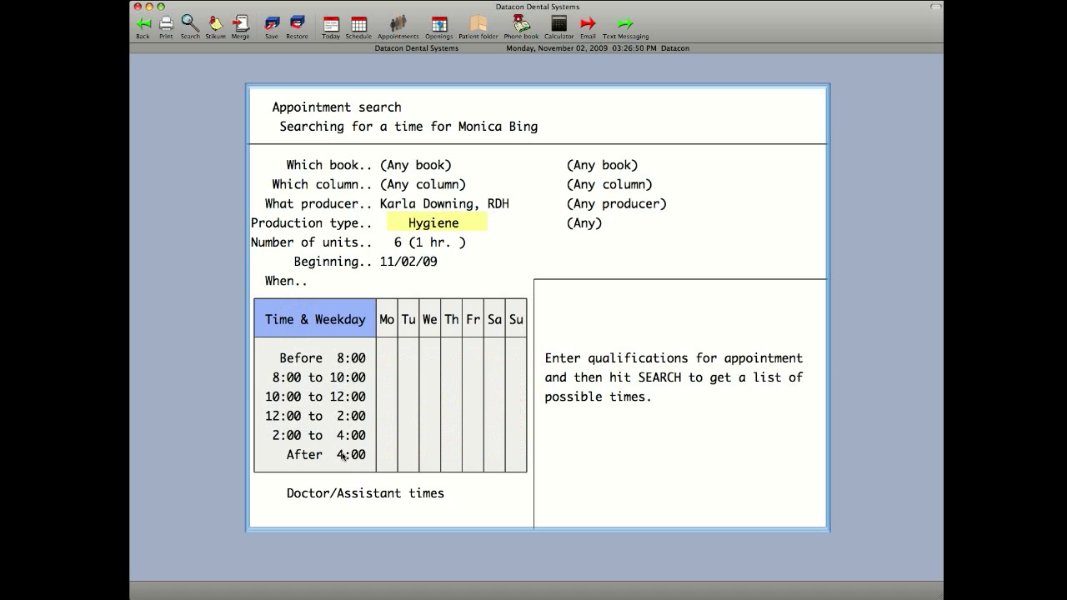
left_click(314, 454)
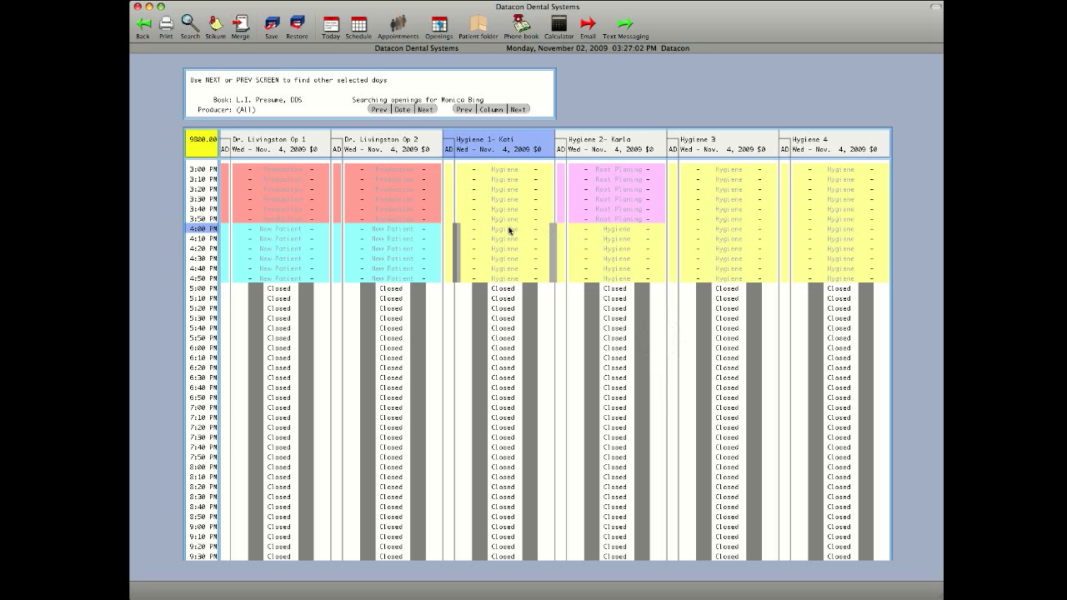
Place the appointment in Hygiene 1's 4:00 PM slot on 11/04/09 and open it.
left_click(502, 228)
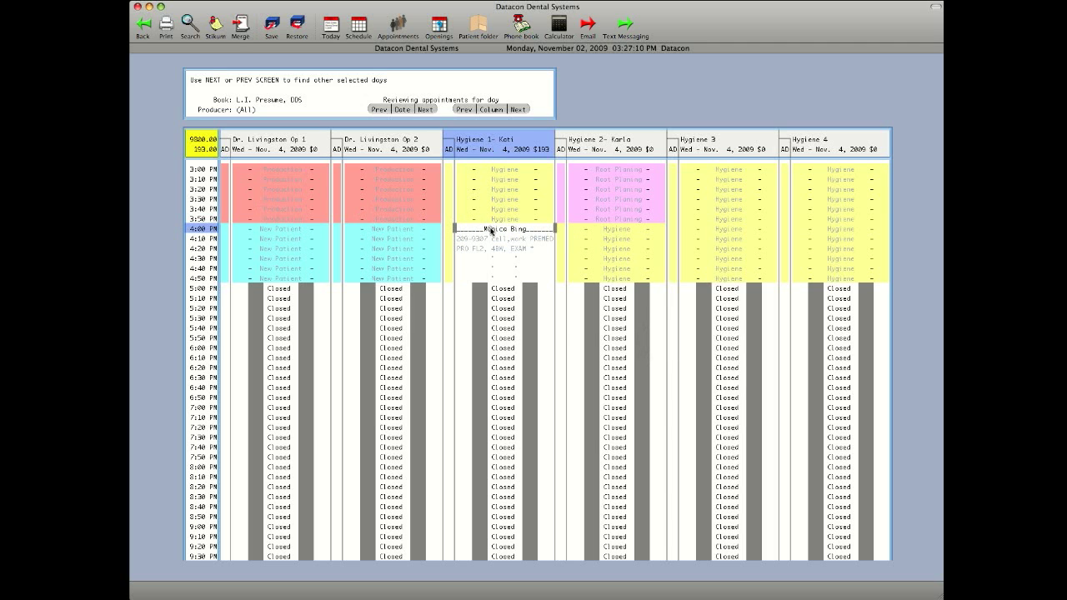
double_click(503, 240)
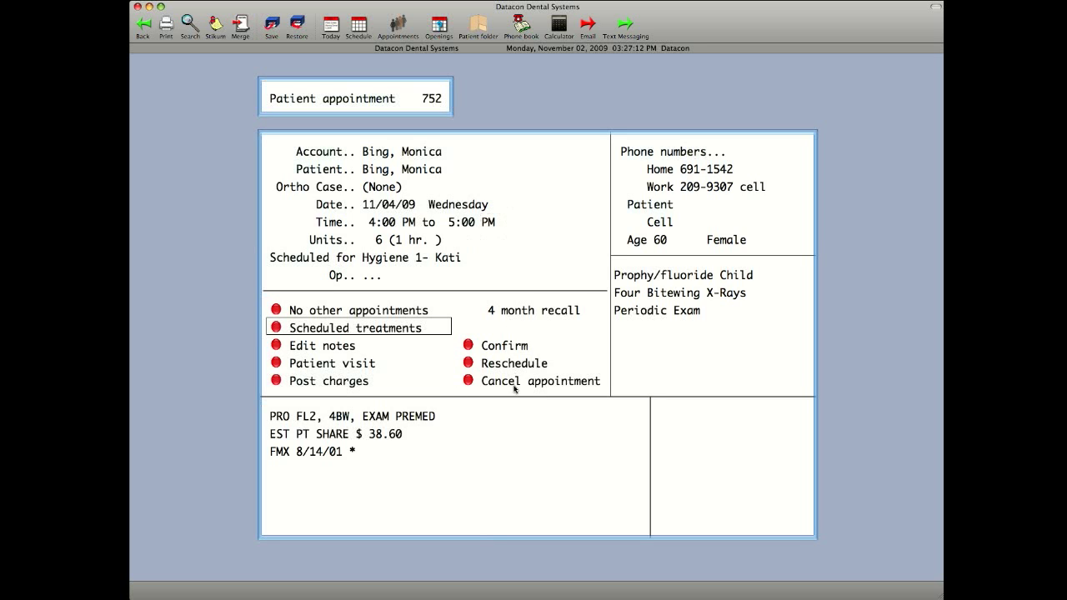
Cancel the 11/04/09 appointment and confirm removing it from the schedule.
left_click(540, 381)
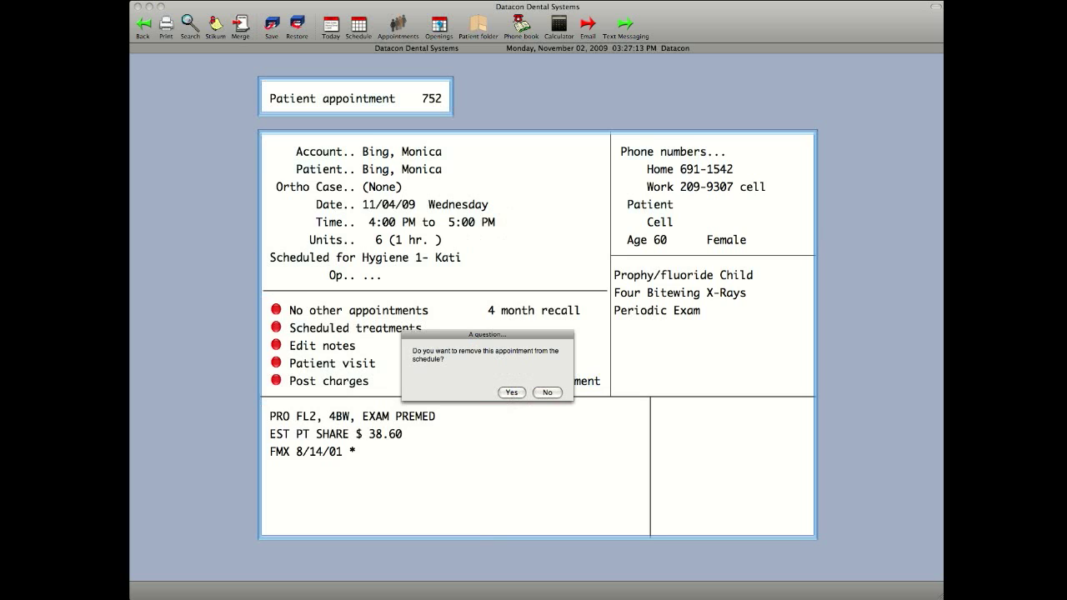
left_click(511, 393)
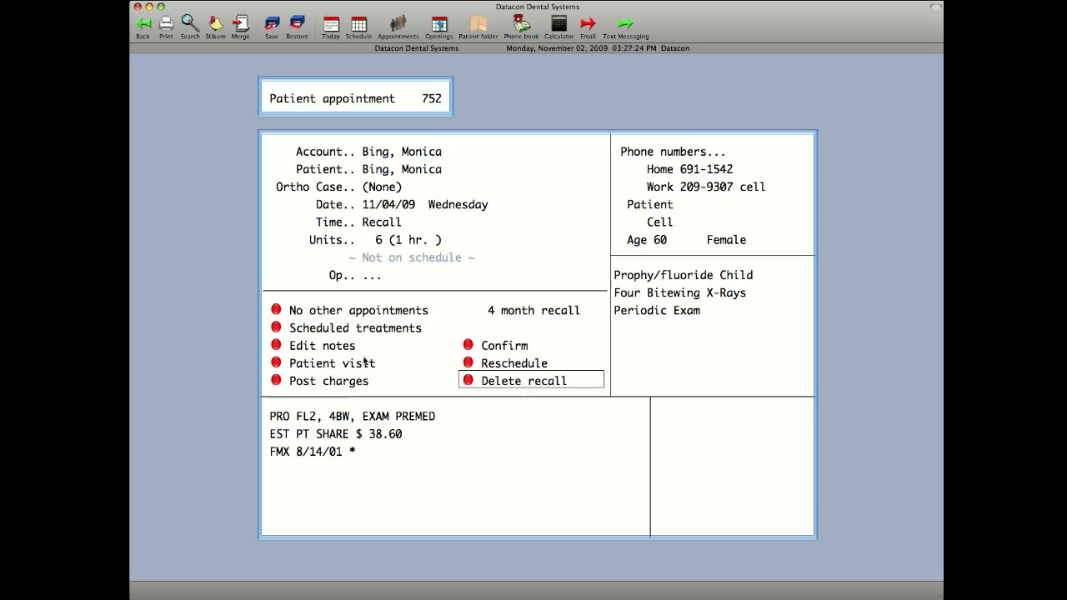
left_click(517, 380)
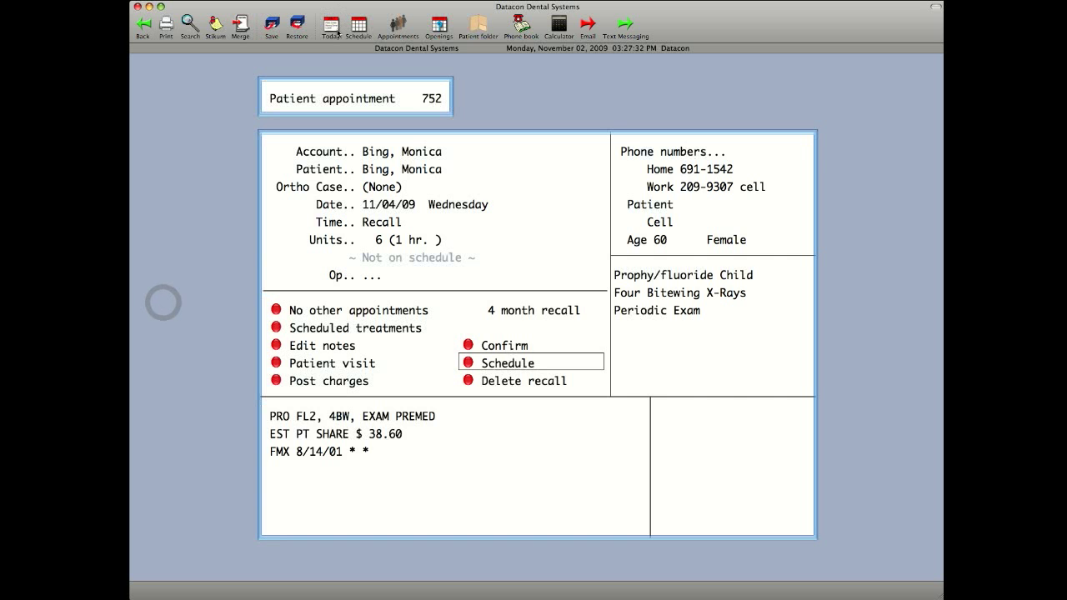
Open today's appointment book and step it forward to Wed Nov 4, 2009.
left_click(506, 362)
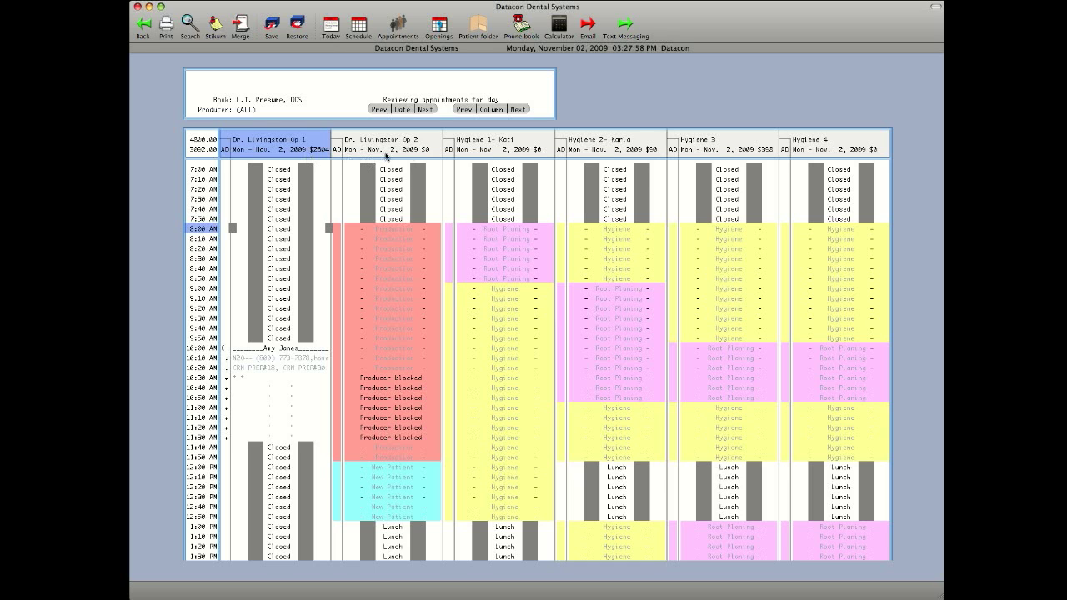
mouse_move(631, 163)
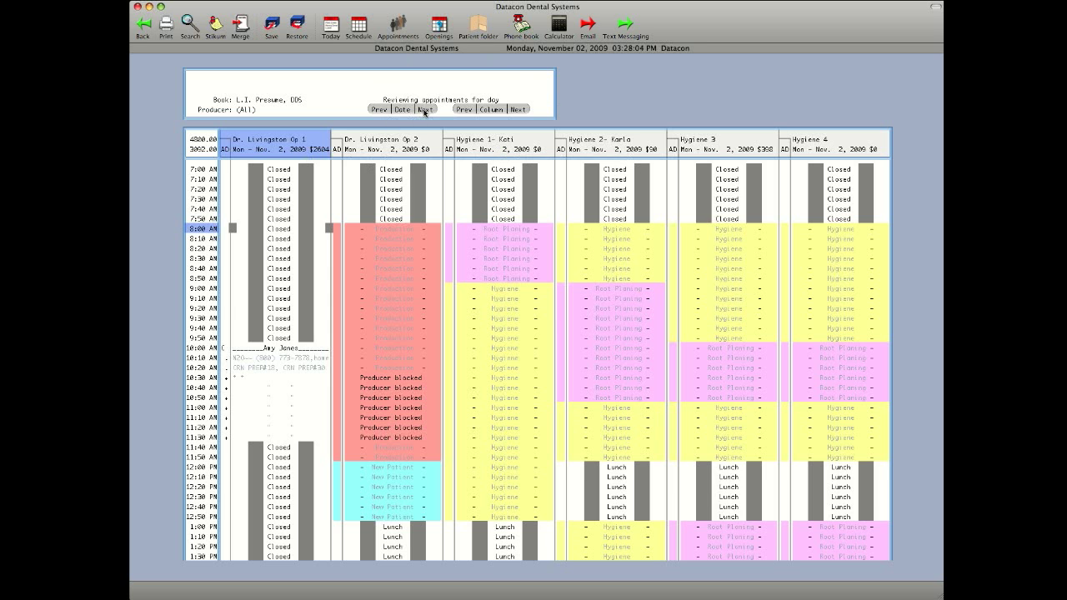
left_click(424, 108)
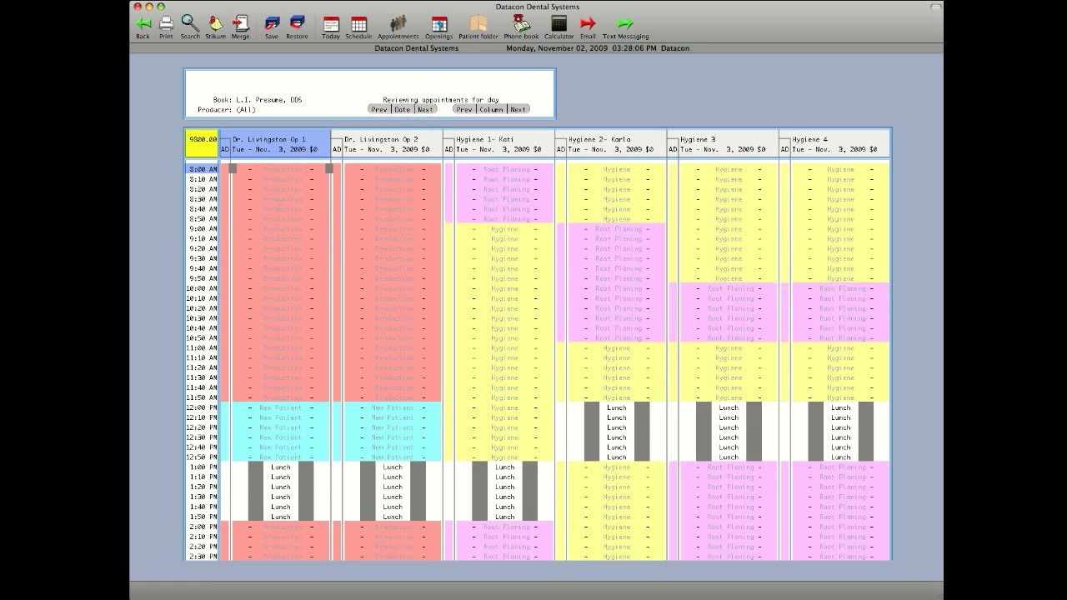
left_click(425, 108)
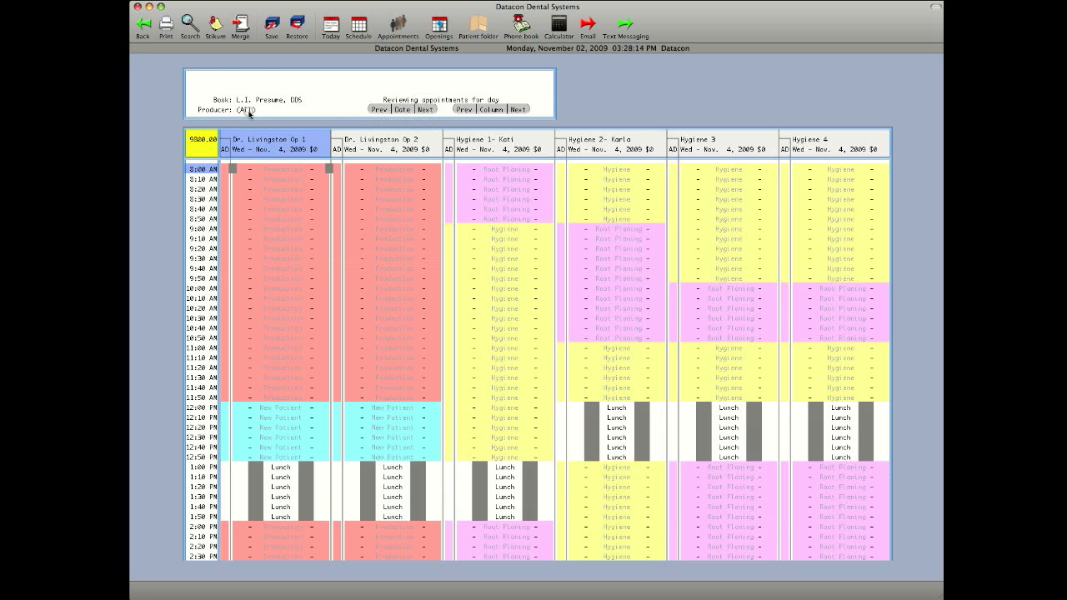
left_click(286, 109)
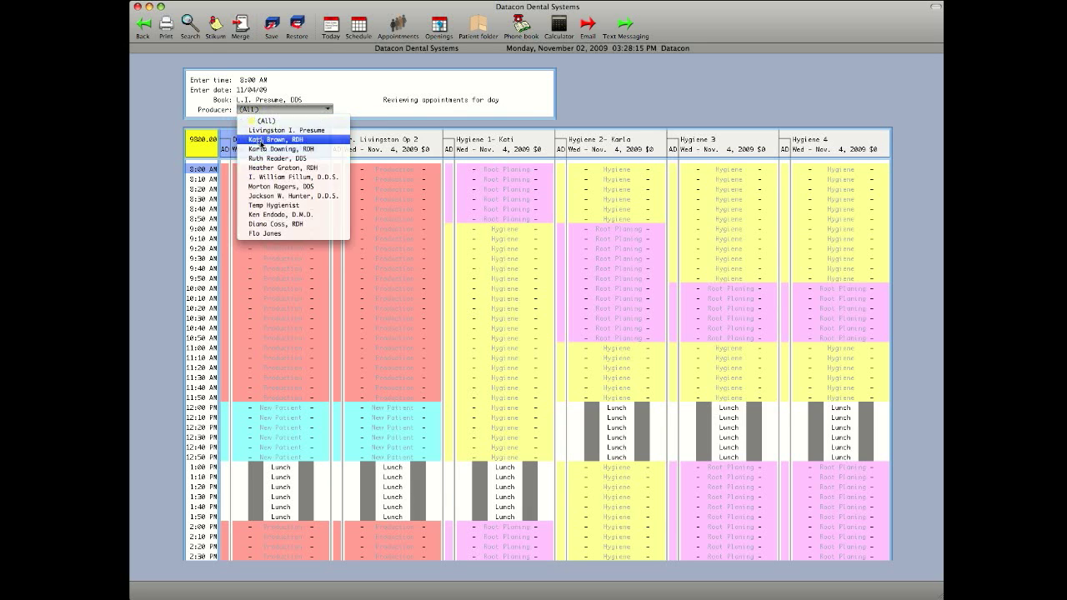
left_click(272, 138)
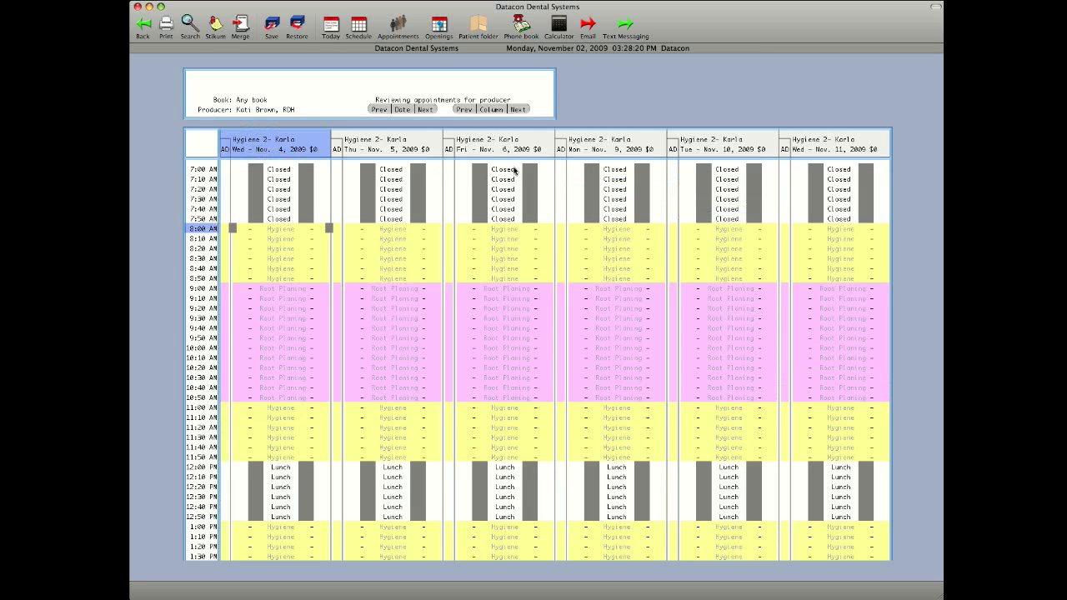
mouse_move(828, 157)
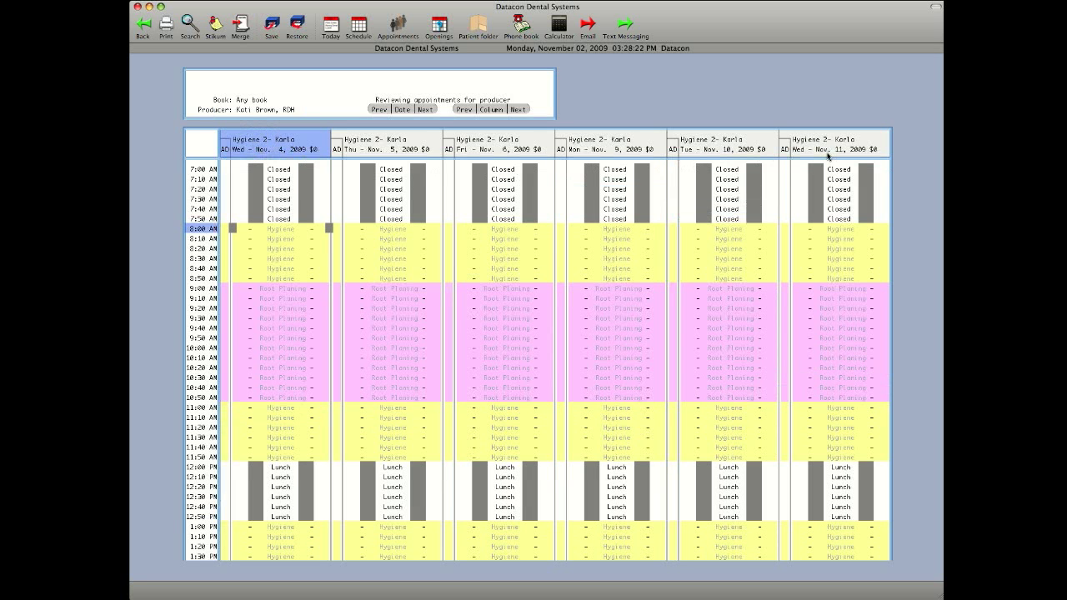
mouse_move(282, 162)
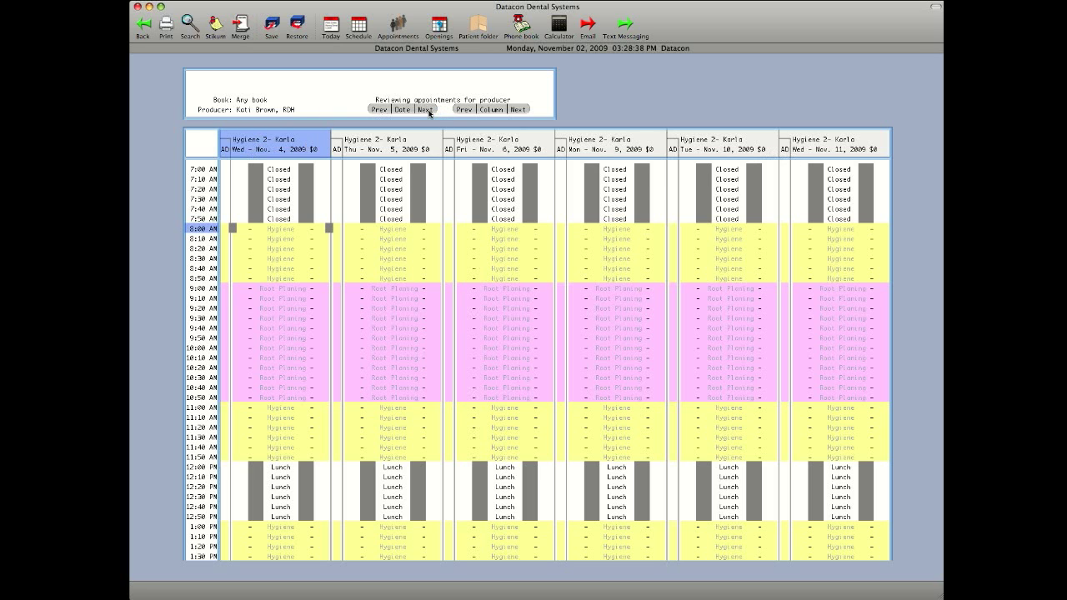
left_click(427, 108)
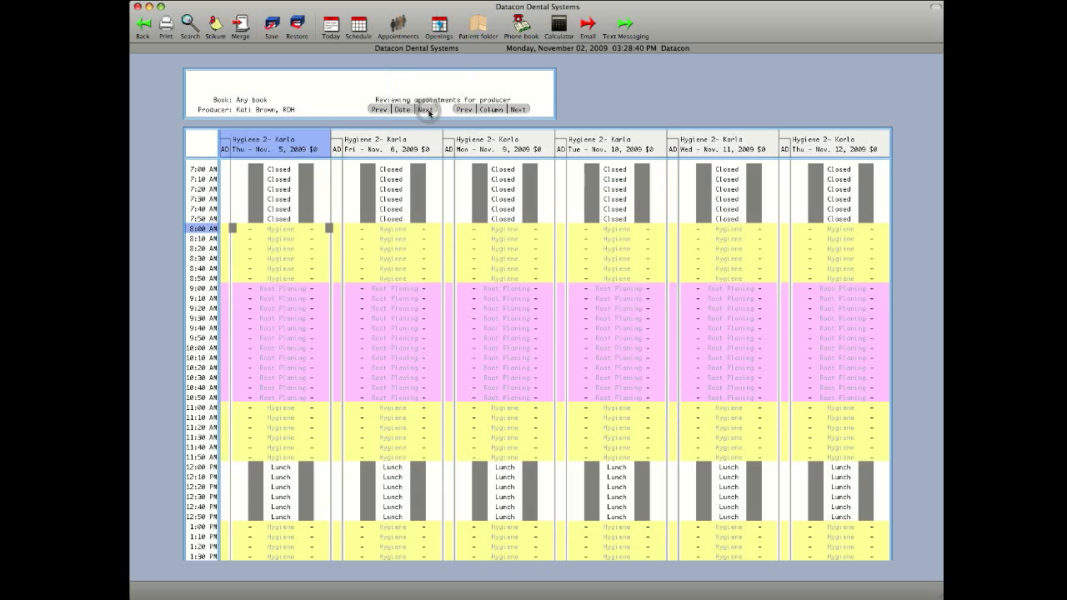
left_click(427, 108)
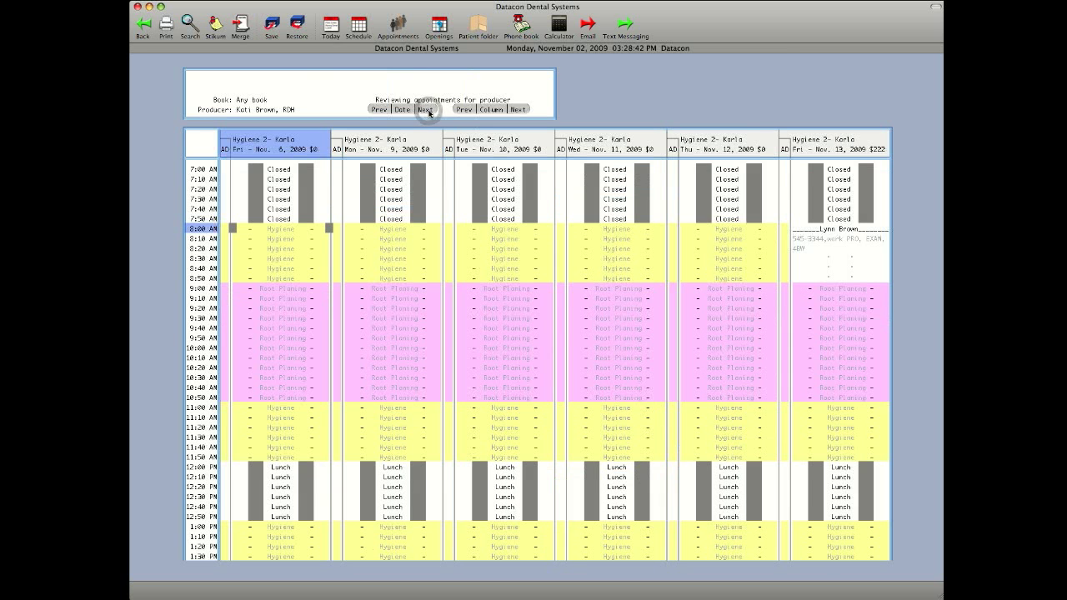
left_click(427, 108)
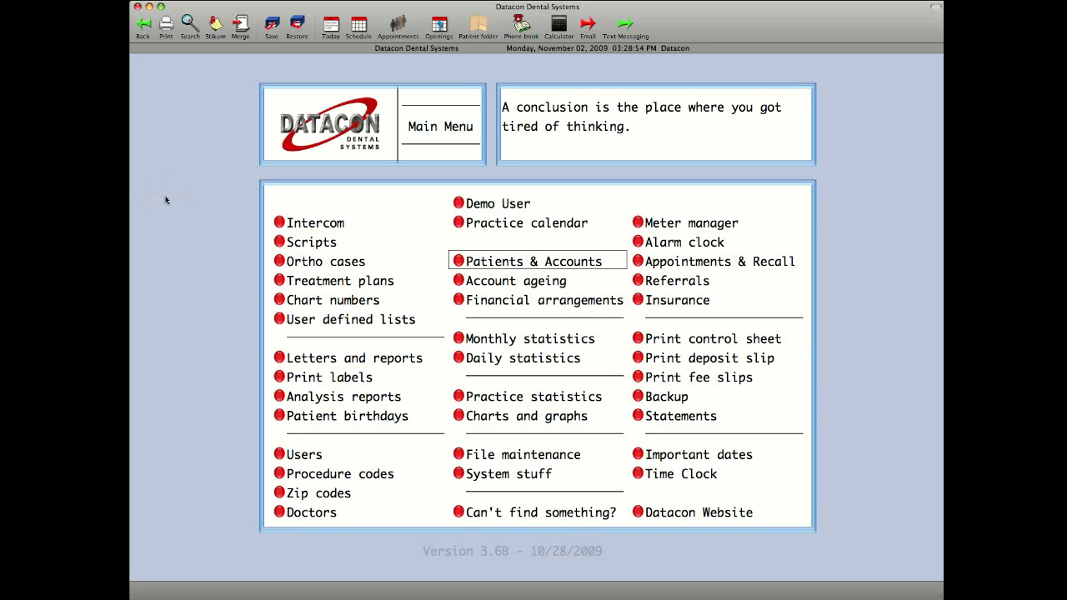
mouse_move(669, 269)
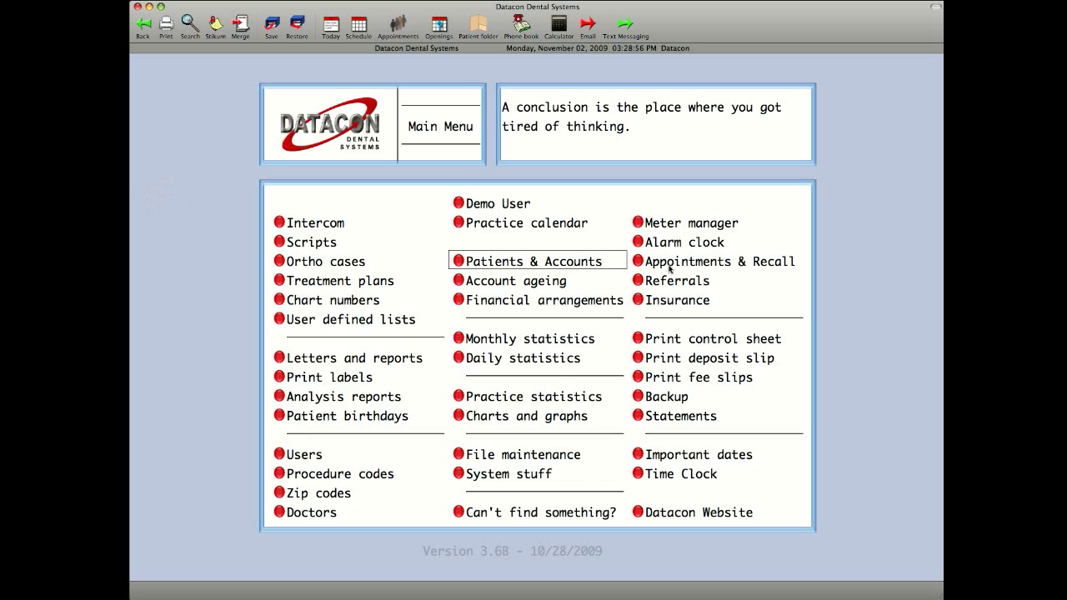
left_click(719, 261)
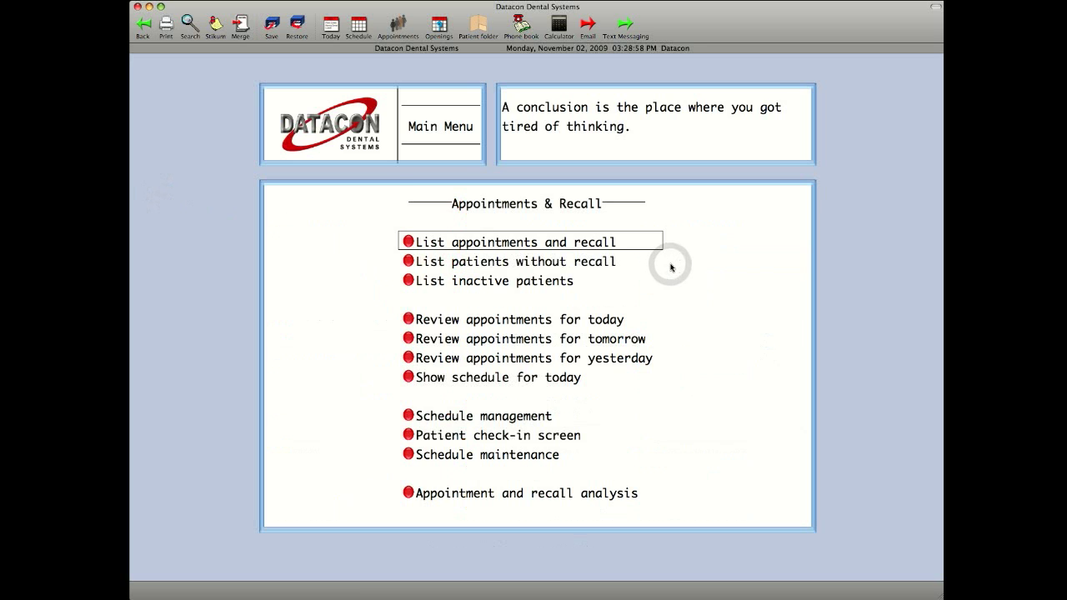
left_click(481, 415)
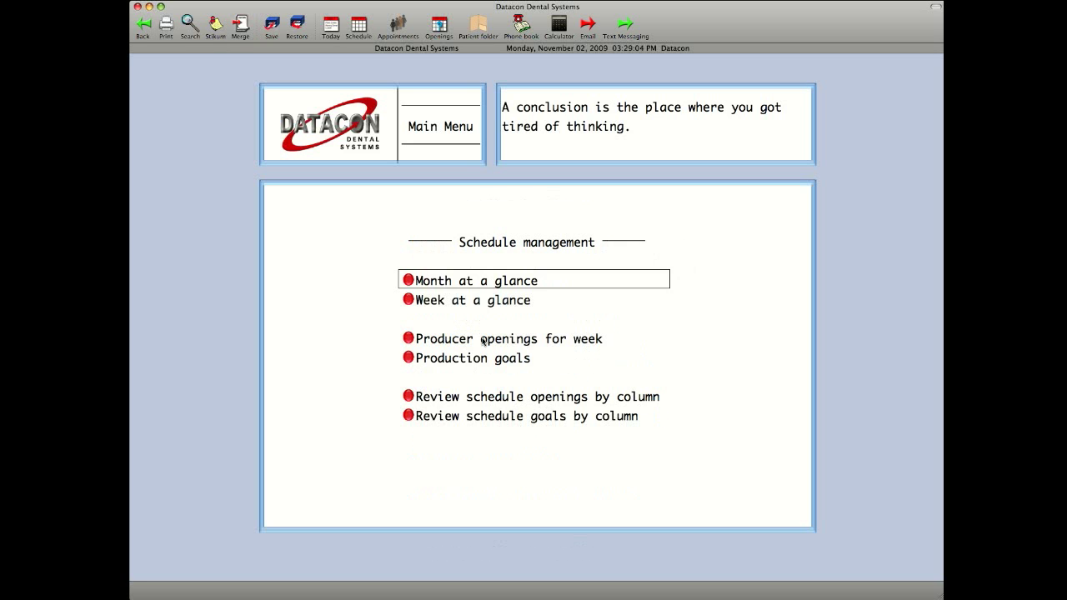
View this week's openings in Week at a glance, then return to schedule management reports.
left_click(473, 300)
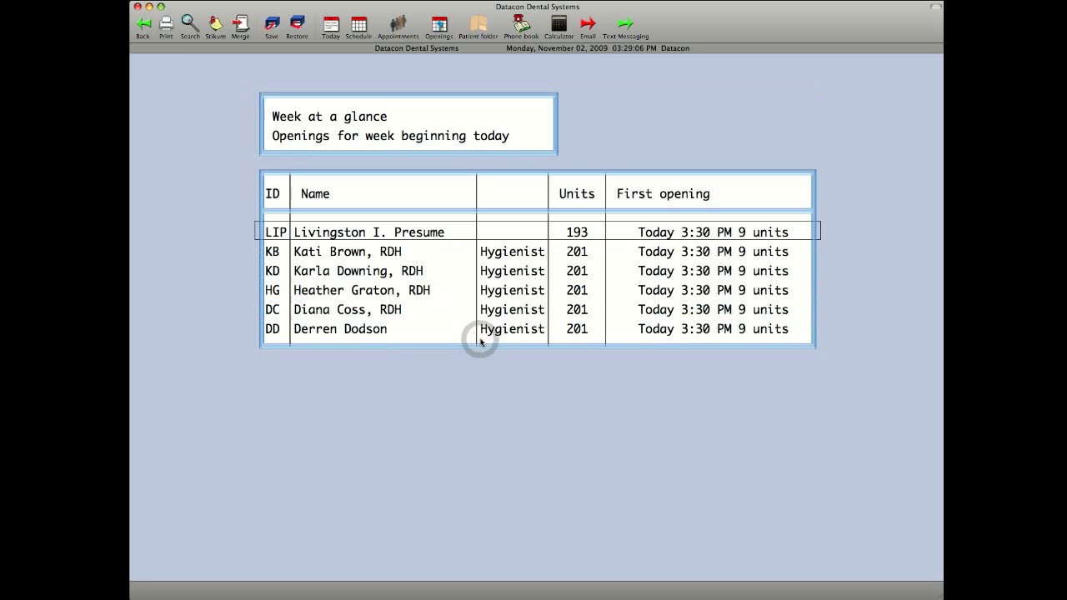
mouse_move(470, 234)
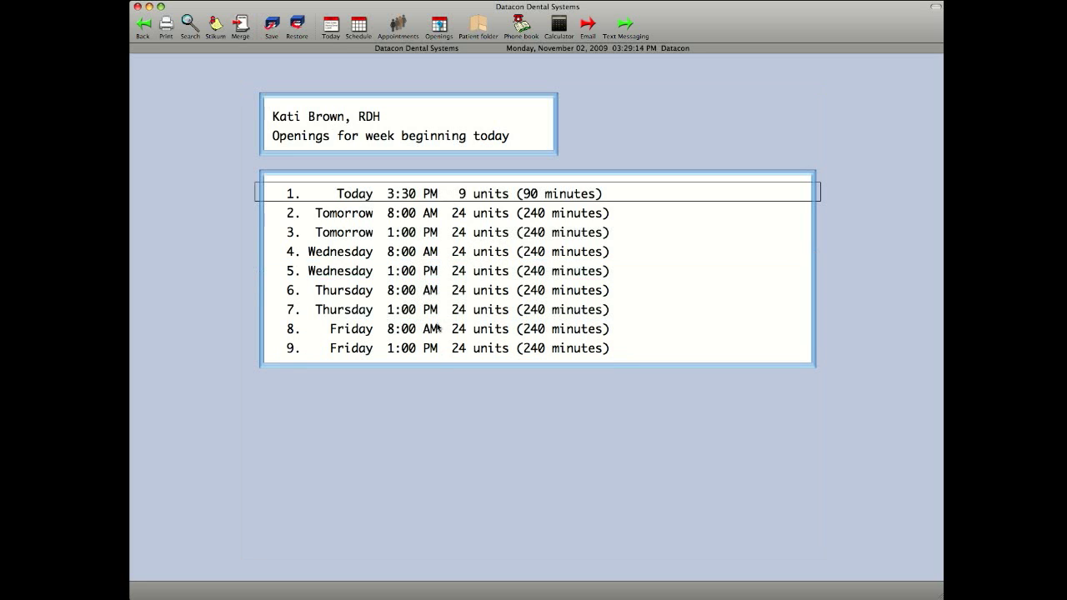
mouse_move(433, 380)
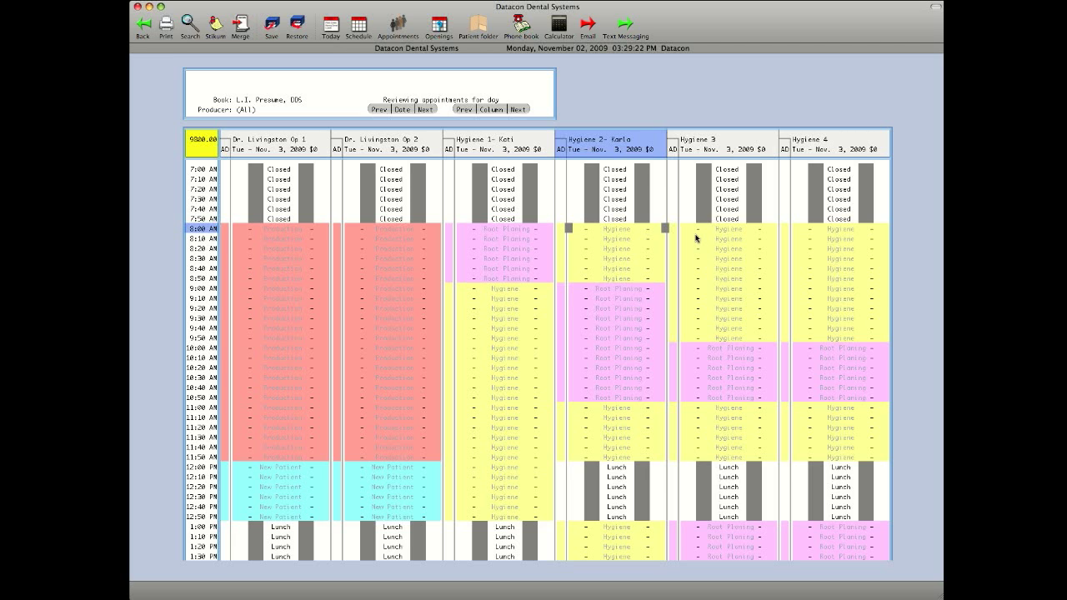
mouse_move(167, 261)
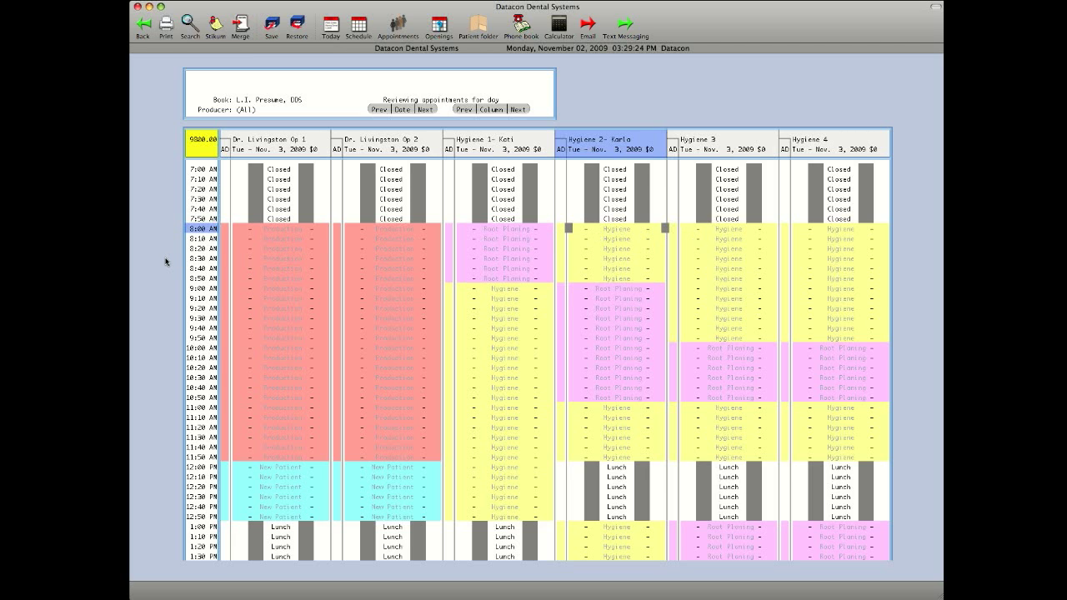
left_click(439, 28)
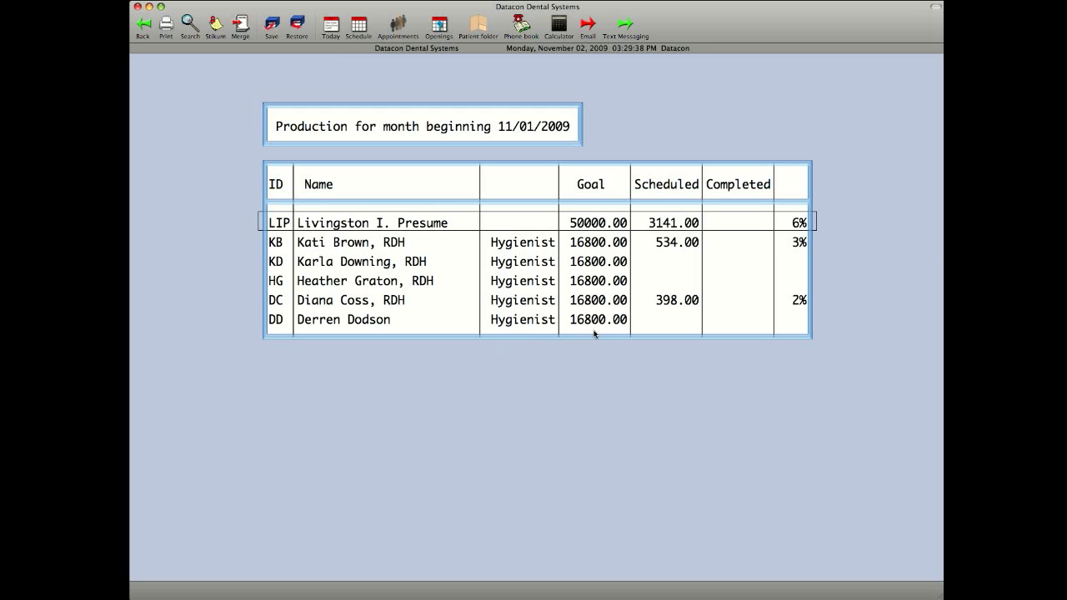
mouse_move(623, 324)
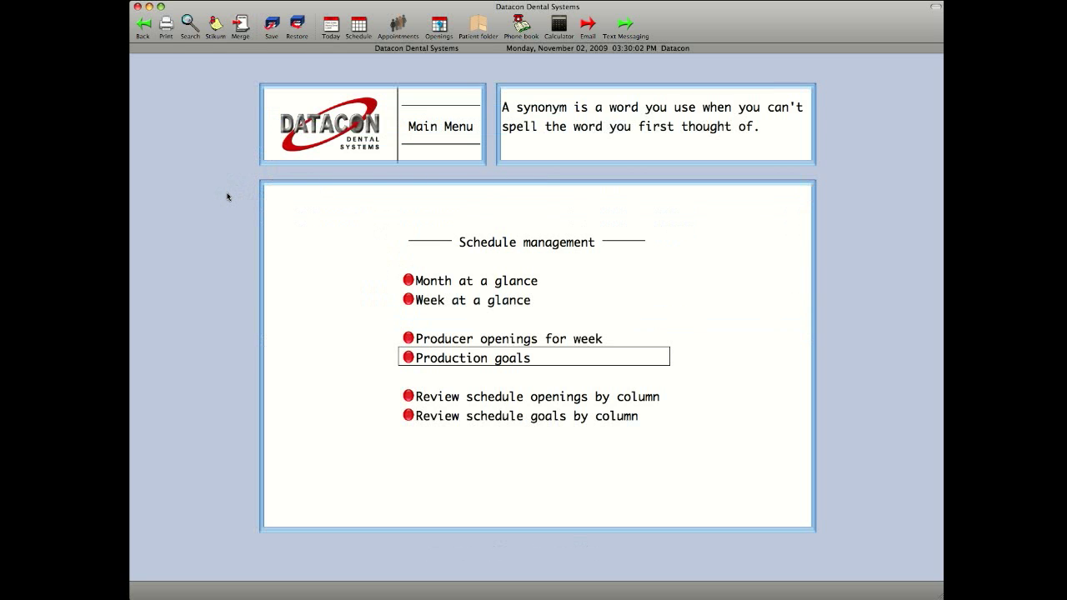
mouse_move(221, 195)
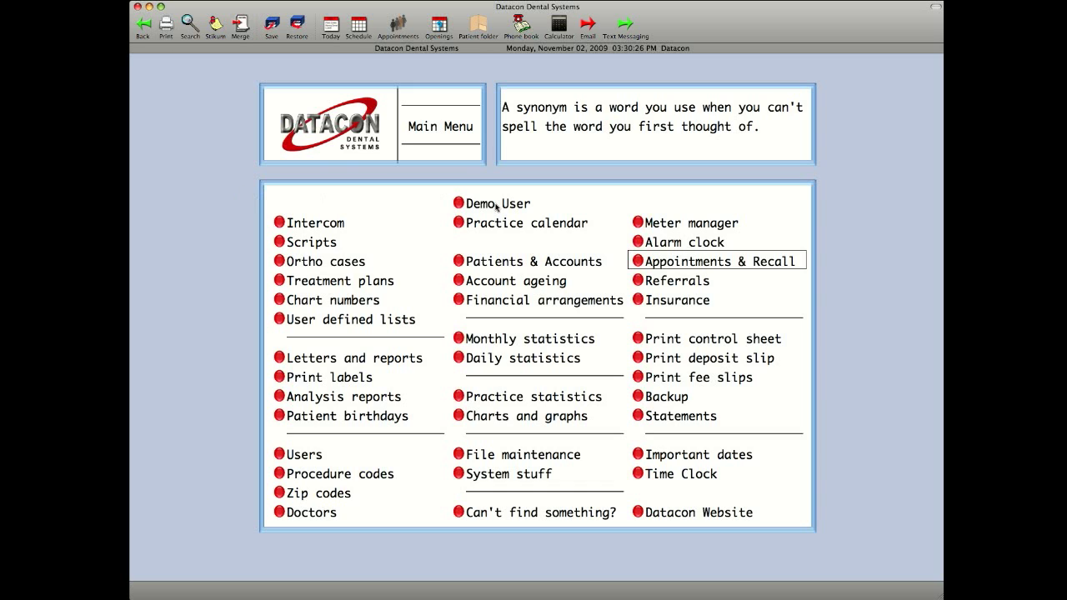
Open the Demo User role menu from the main menu.
left_click(495, 203)
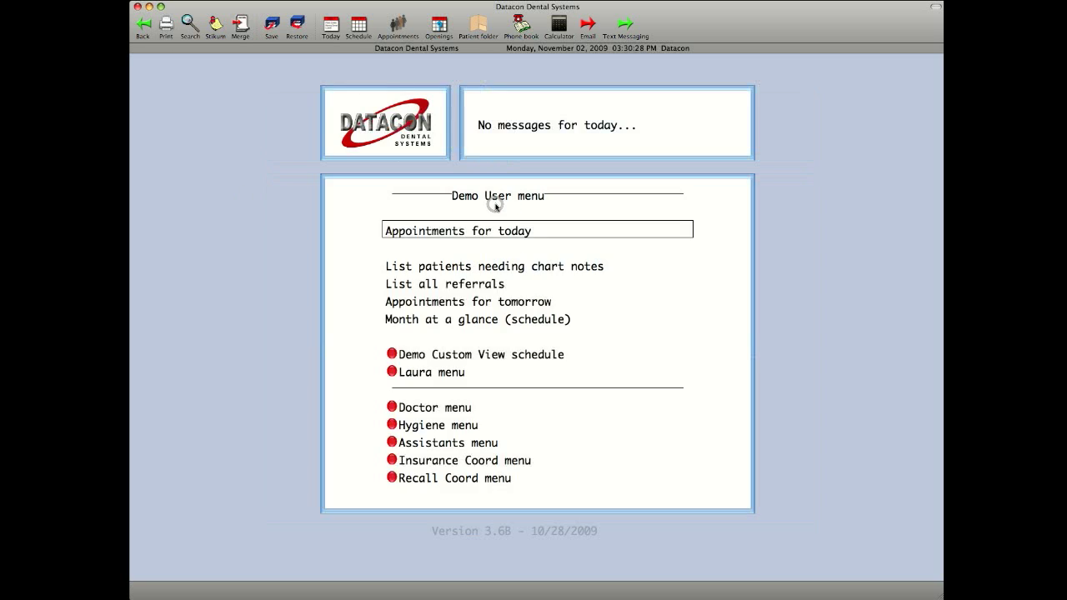
mouse_move(455, 400)
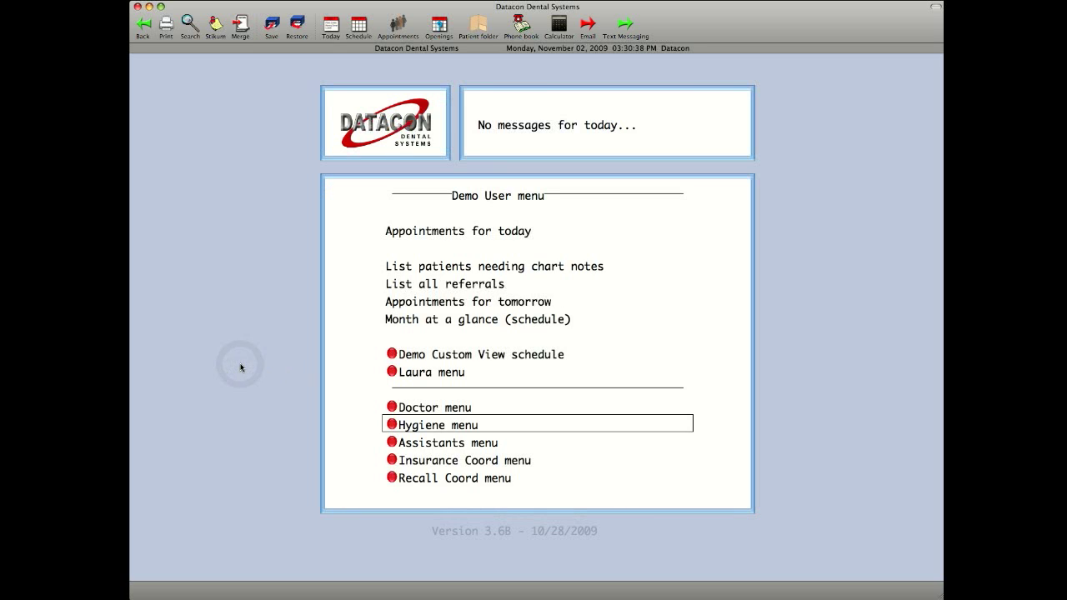
mouse_move(322, 376)
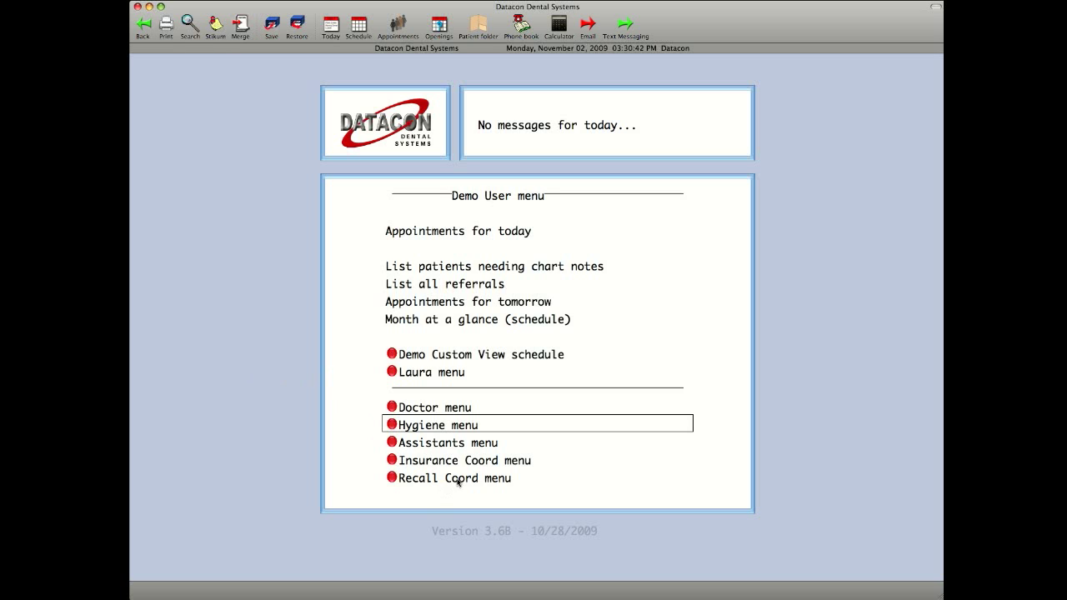
Open the Recall Coord role menu with its recall lists, recall report and schedule options.
left_click(456, 477)
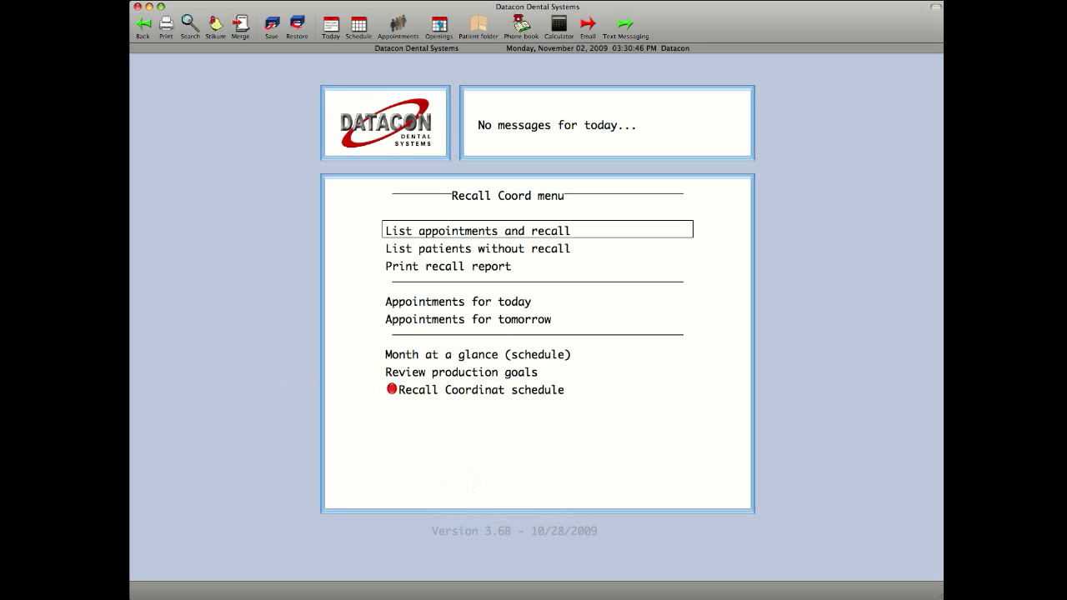
mouse_move(457, 480)
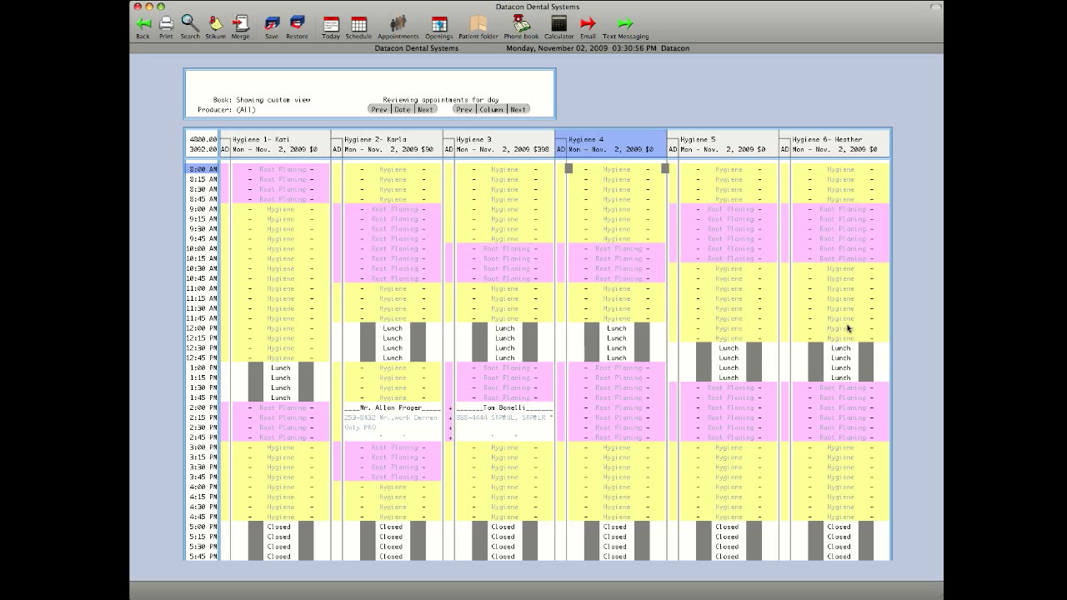
mouse_move(936, 352)
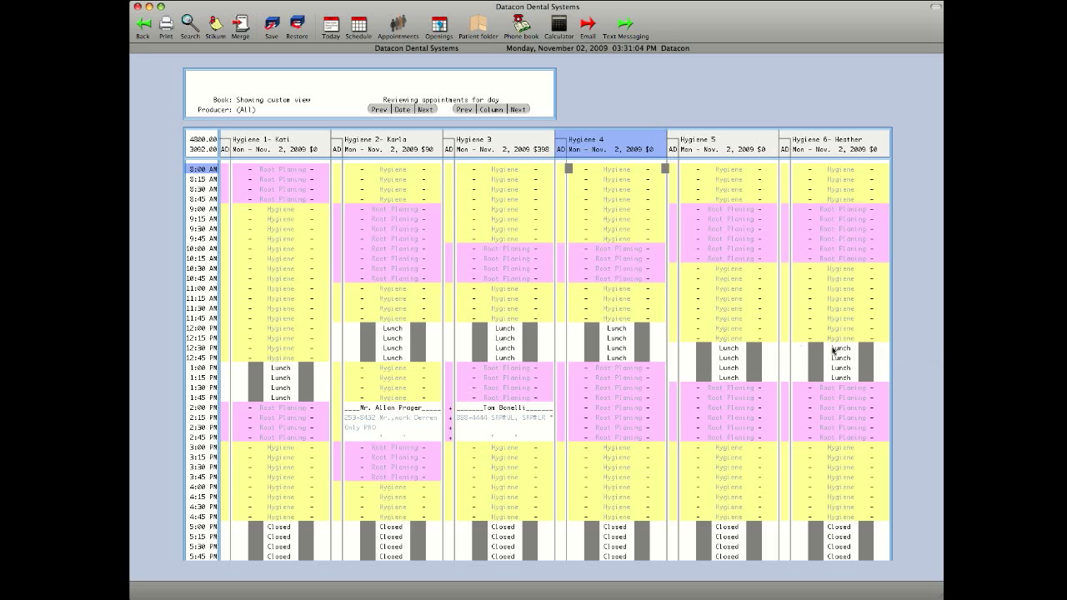
mouse_move(136, 365)
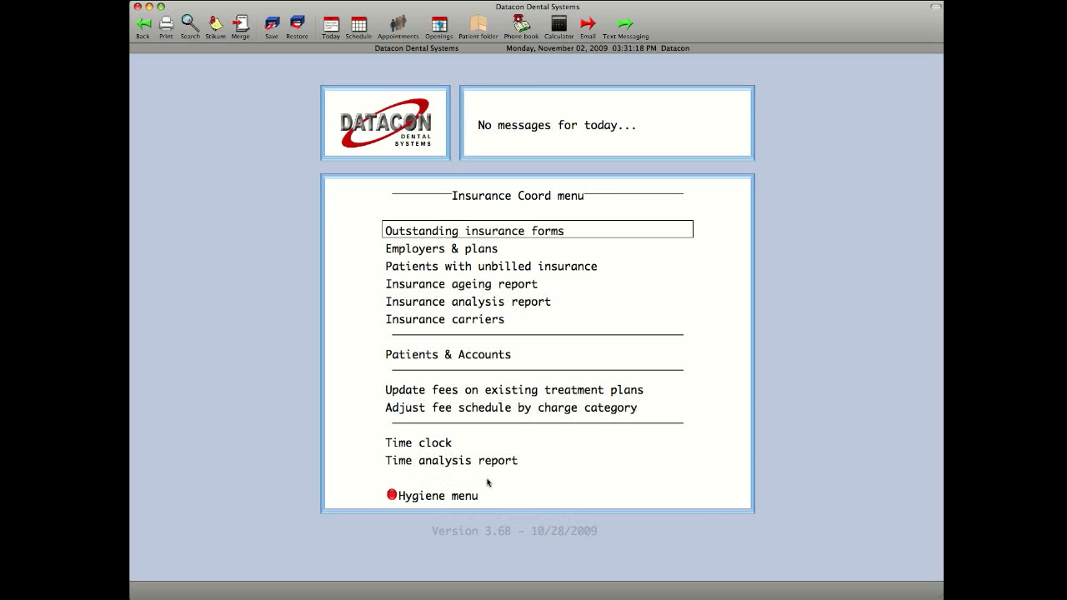
mouse_move(564, 486)
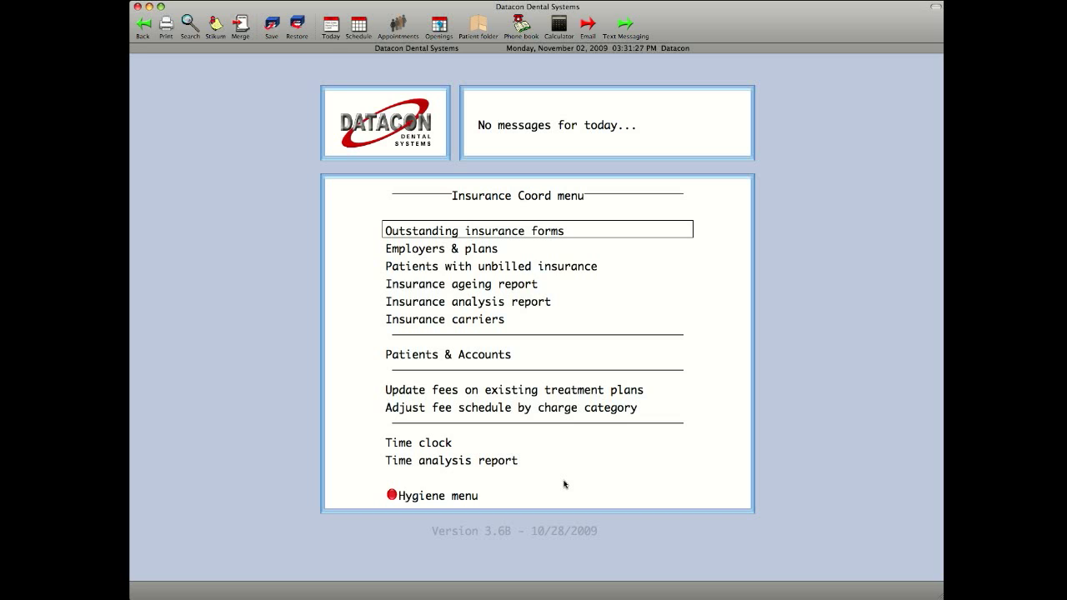
mouse_move(414, 450)
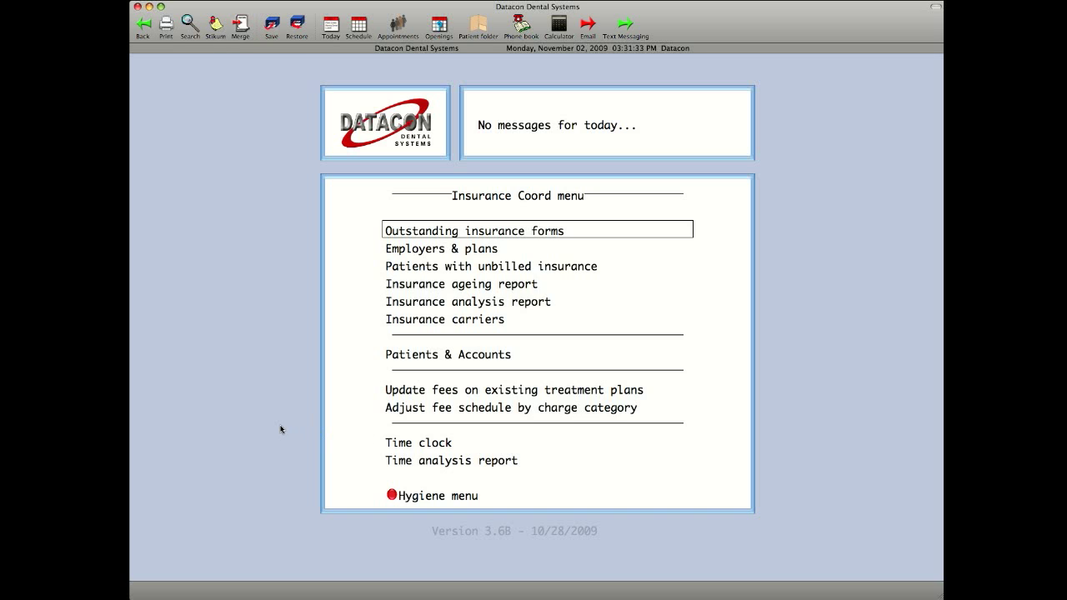
Return to the Demo User menu and open the Doctor menu.
left_click(142, 25)
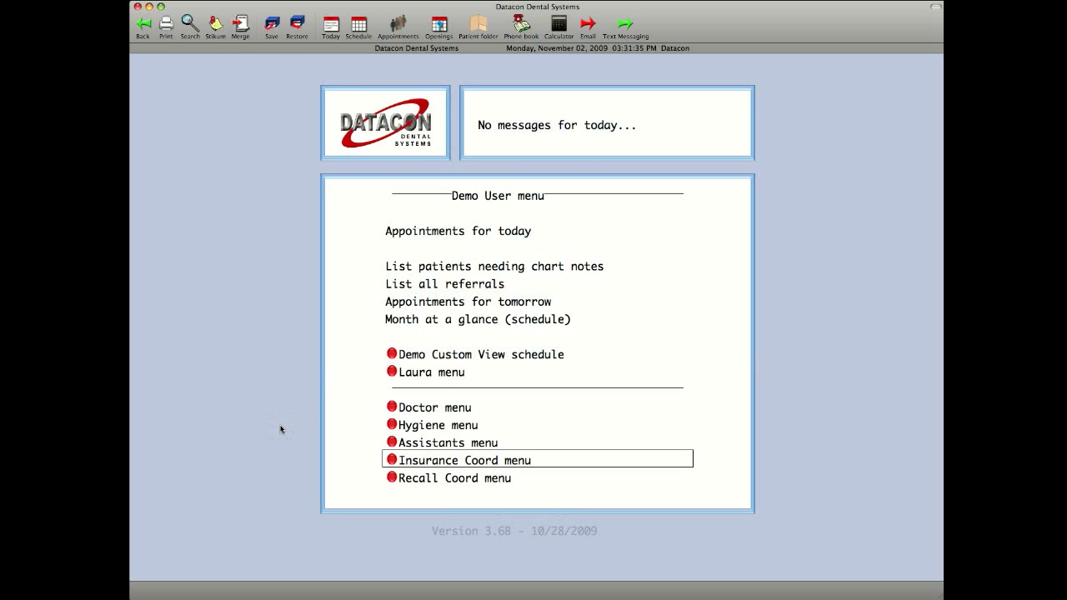
left_click(433, 408)
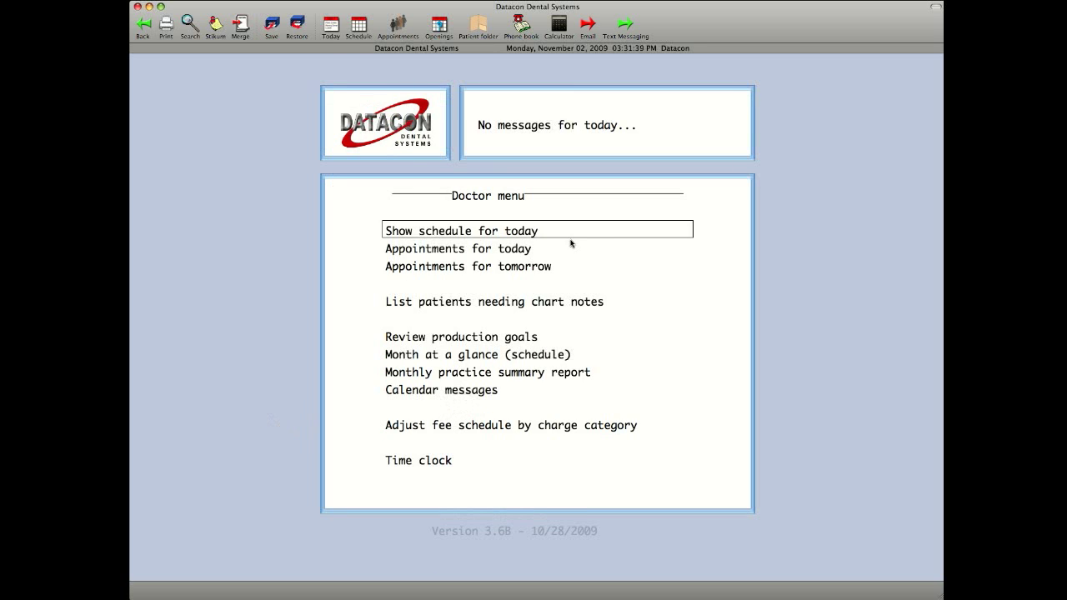
mouse_move(595, 252)
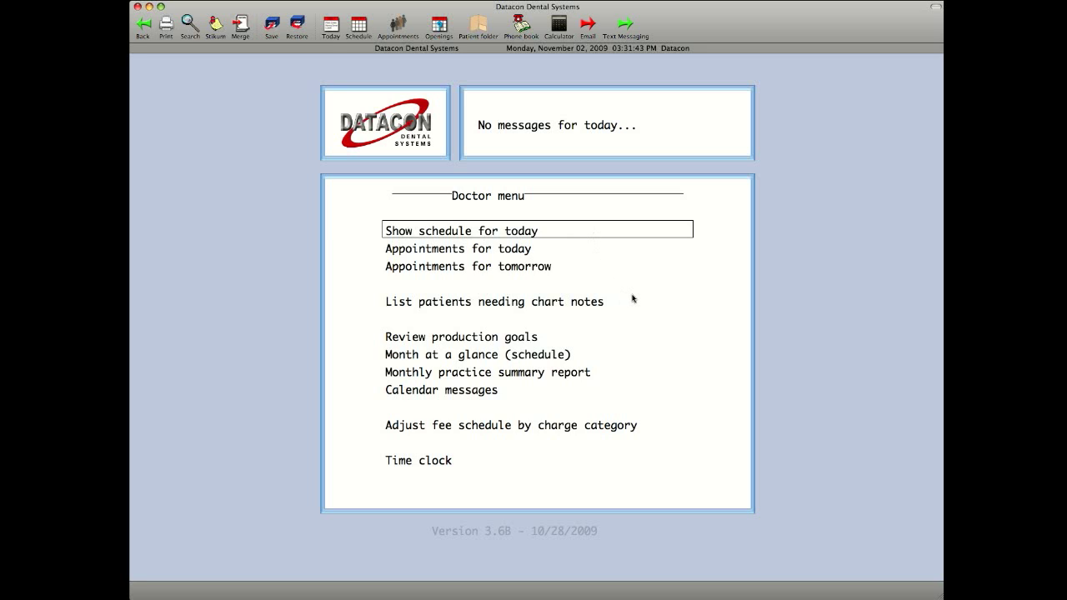
mouse_move(608, 309)
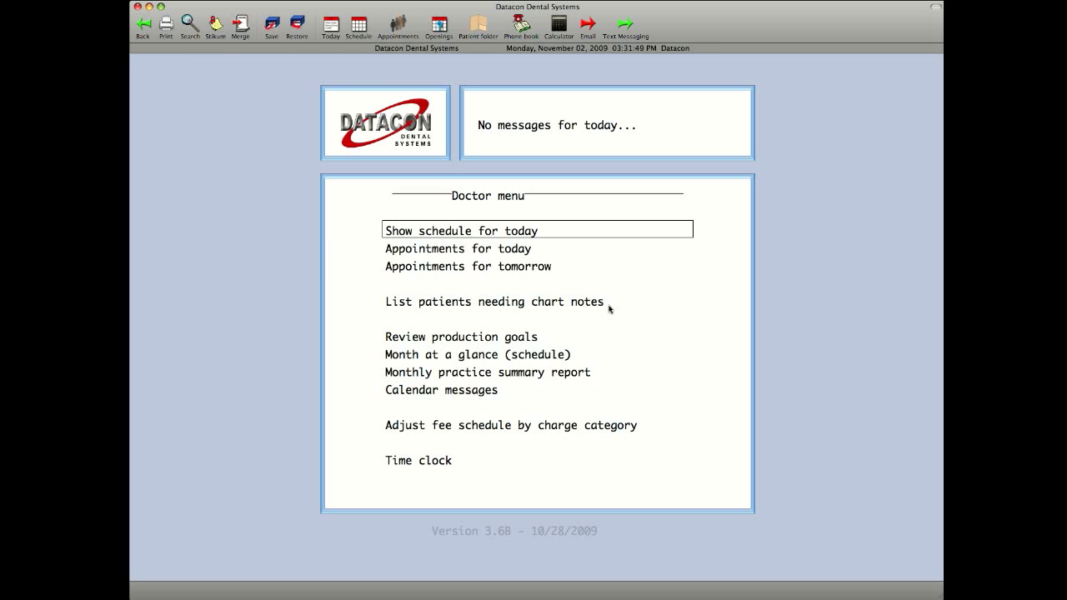
mouse_move(585, 307)
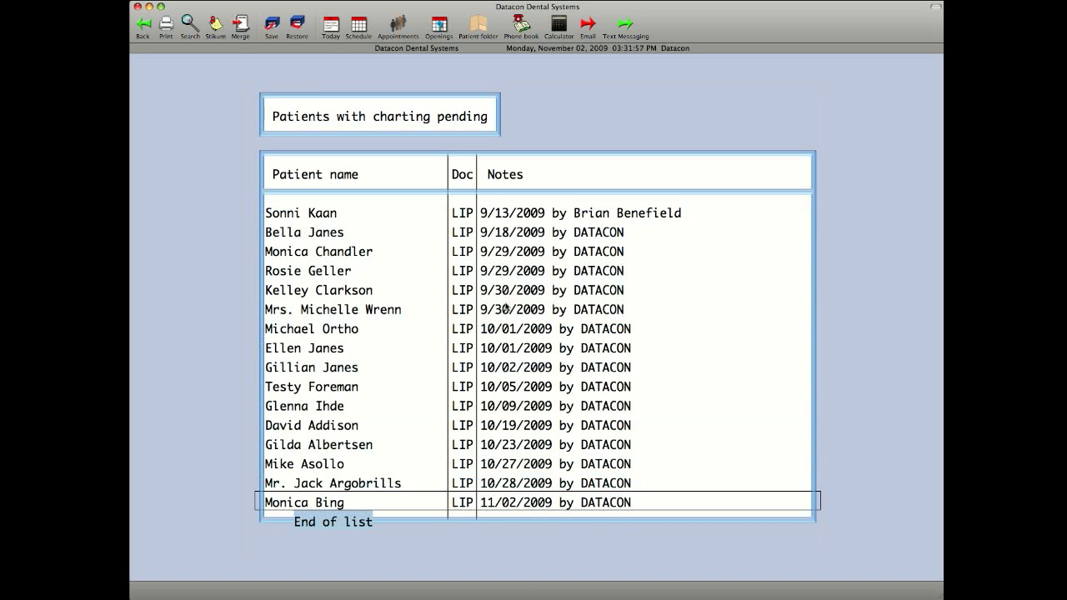
mouse_move(427, 506)
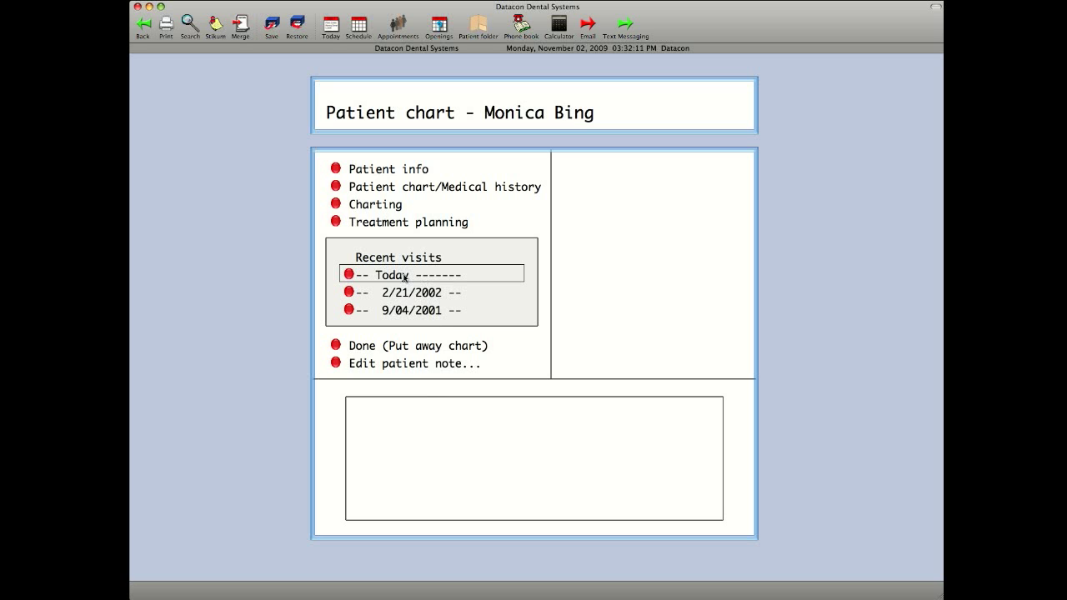
Open today's visit note and tick PROPHY, FLOURIDE, EXAM WITH, X-RAYS TAKEN and 4 BW.
left_click(407, 274)
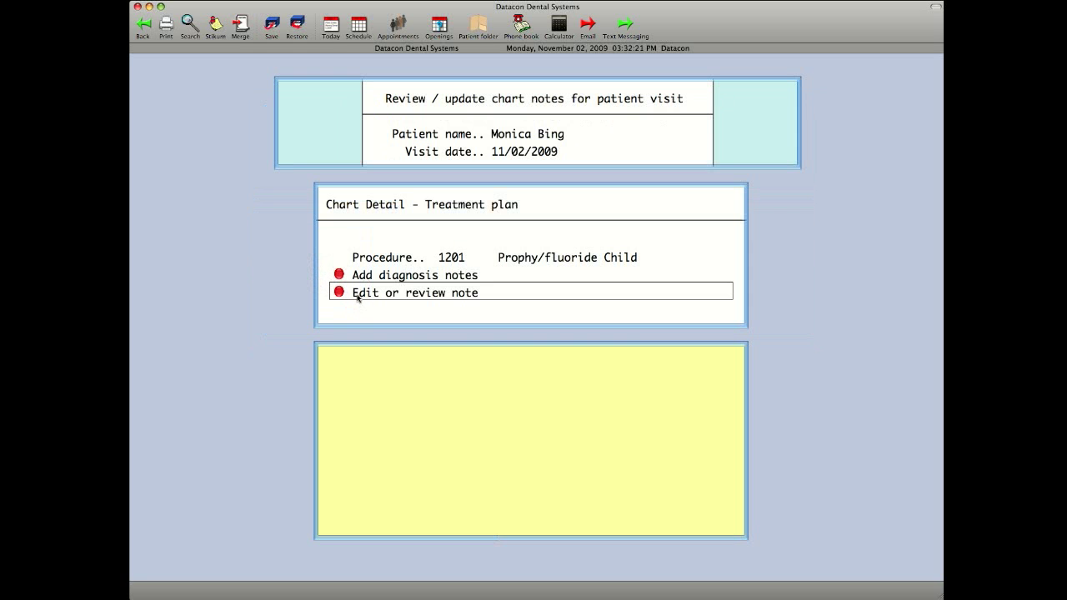
left_click(413, 292)
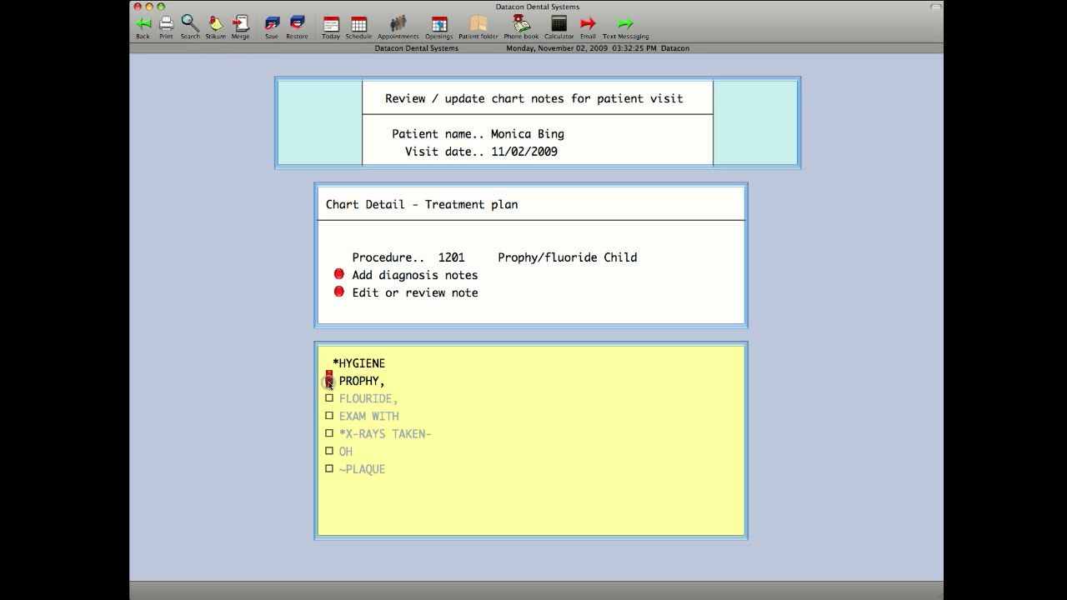
left_click(329, 380)
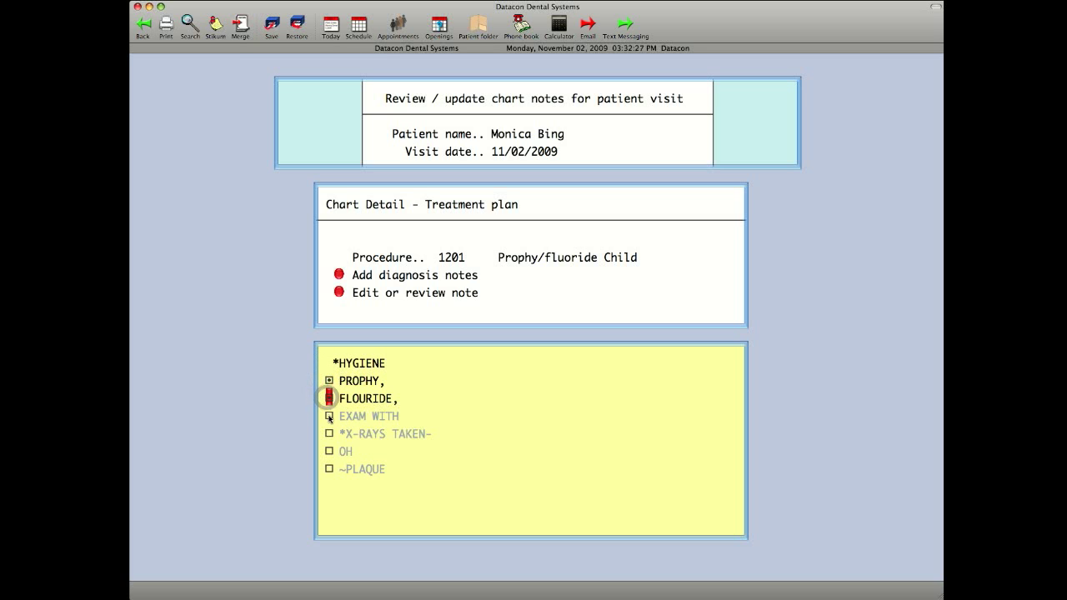
left_click(330, 398)
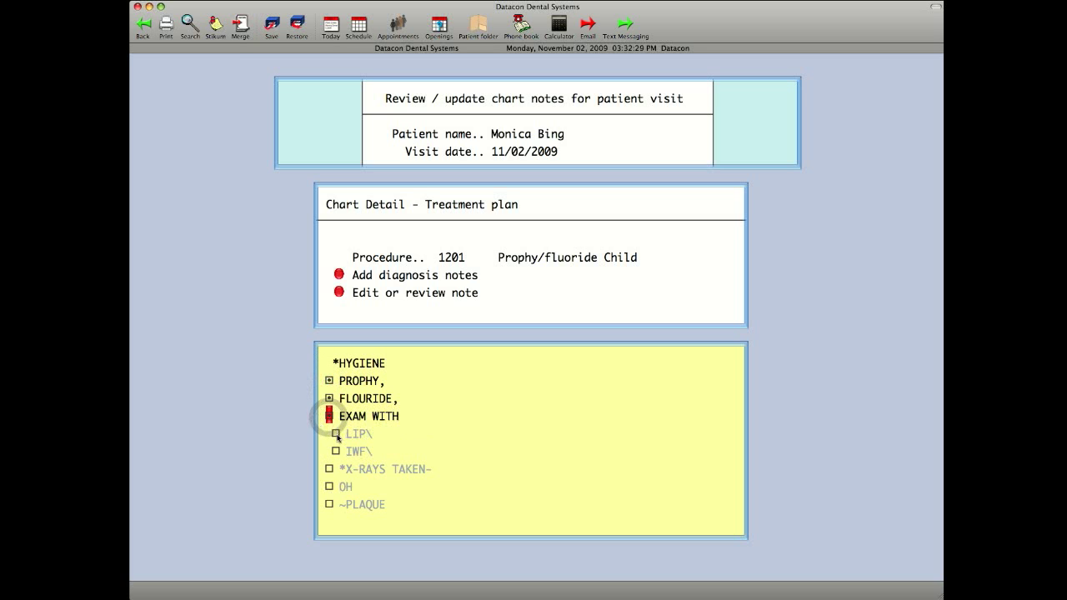
left_click(330, 416)
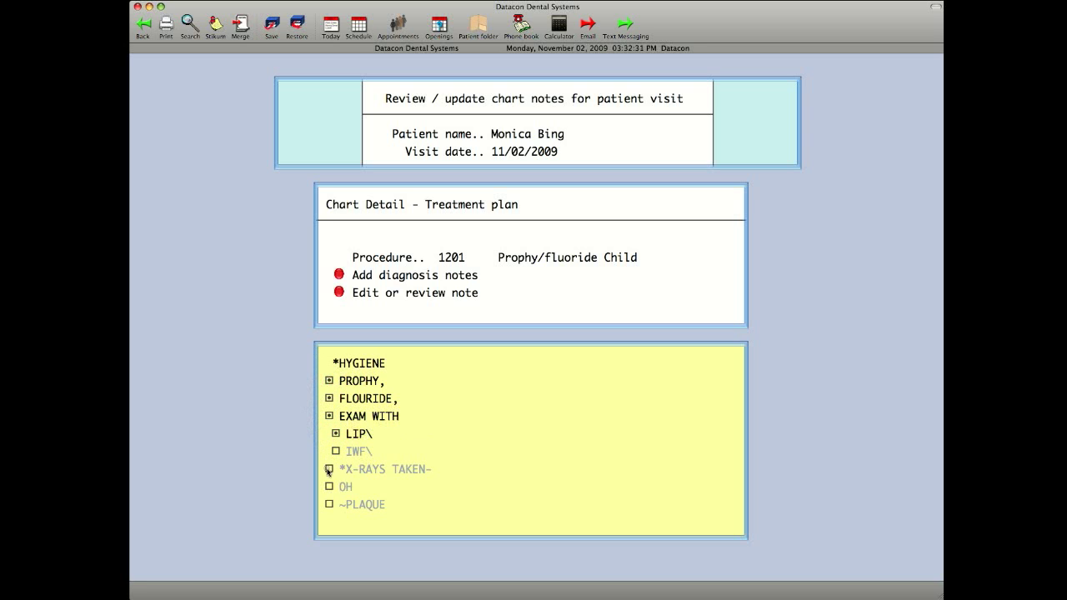
left_click(328, 468)
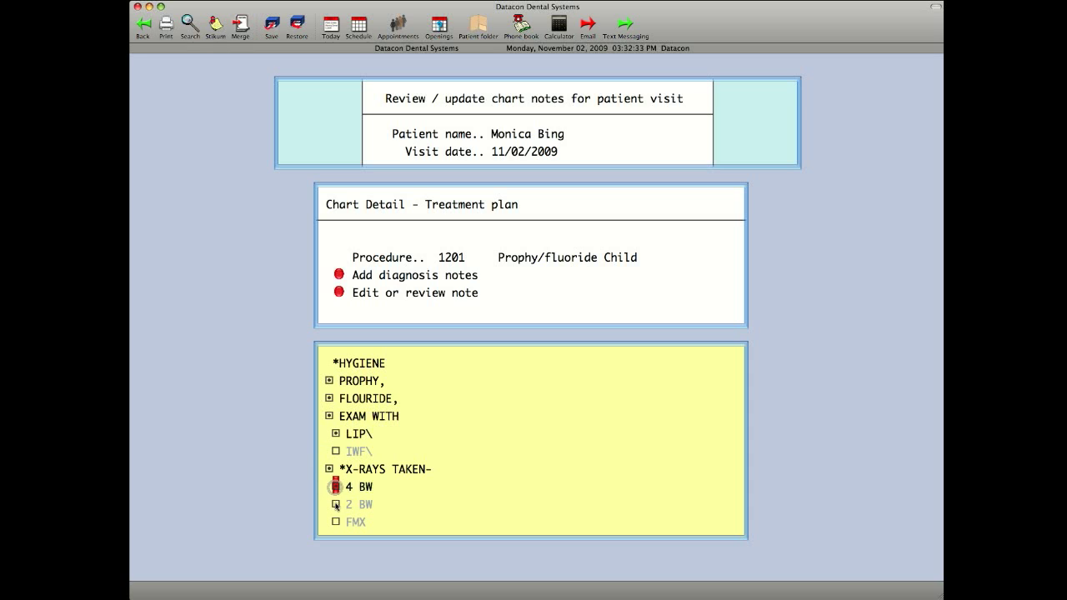
left_click(336, 504)
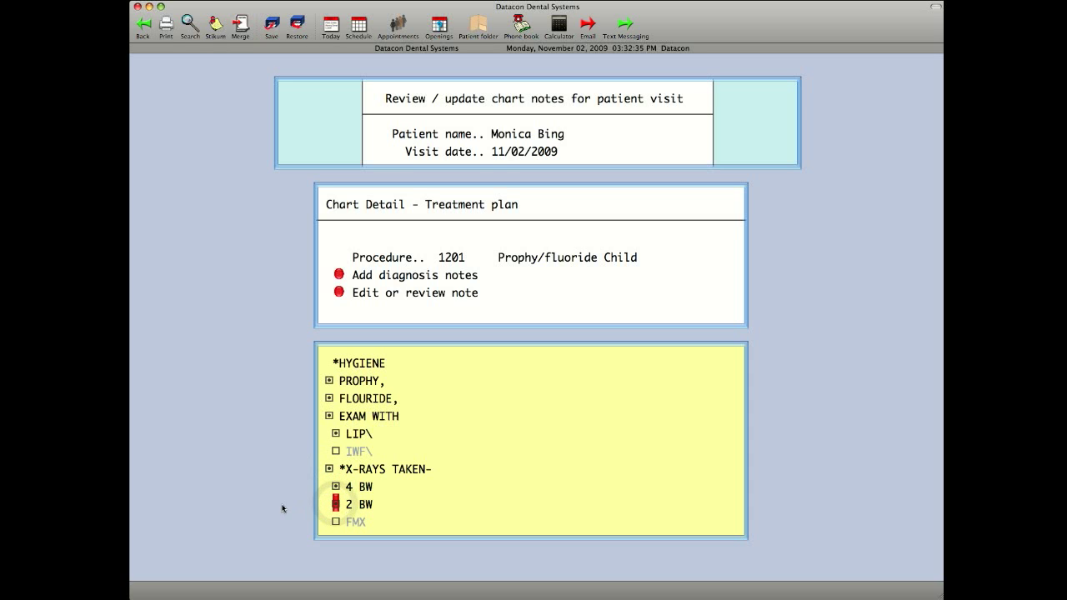
scroll("down", 3)
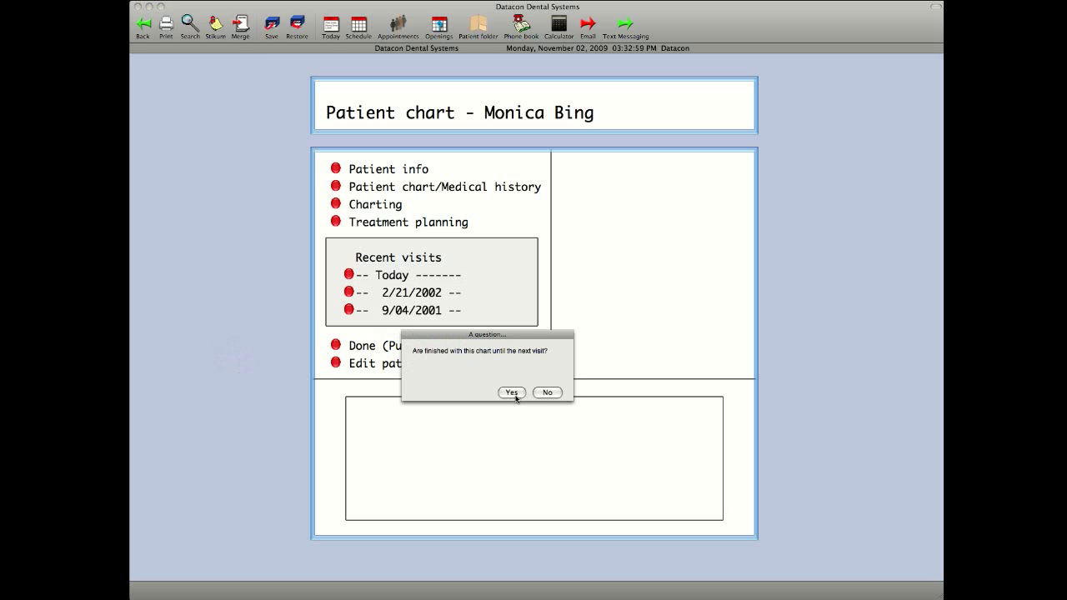
Confirm Monica Bing's chart is finished until her next visit, then return to the Doctor menu.
left_click(511, 393)
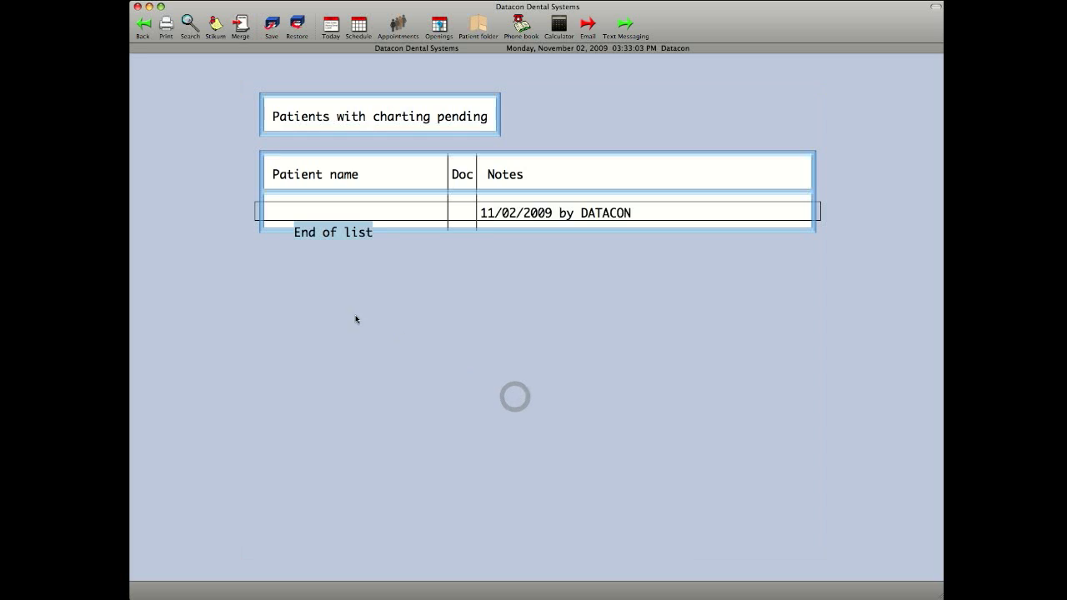
left_click(141, 23)
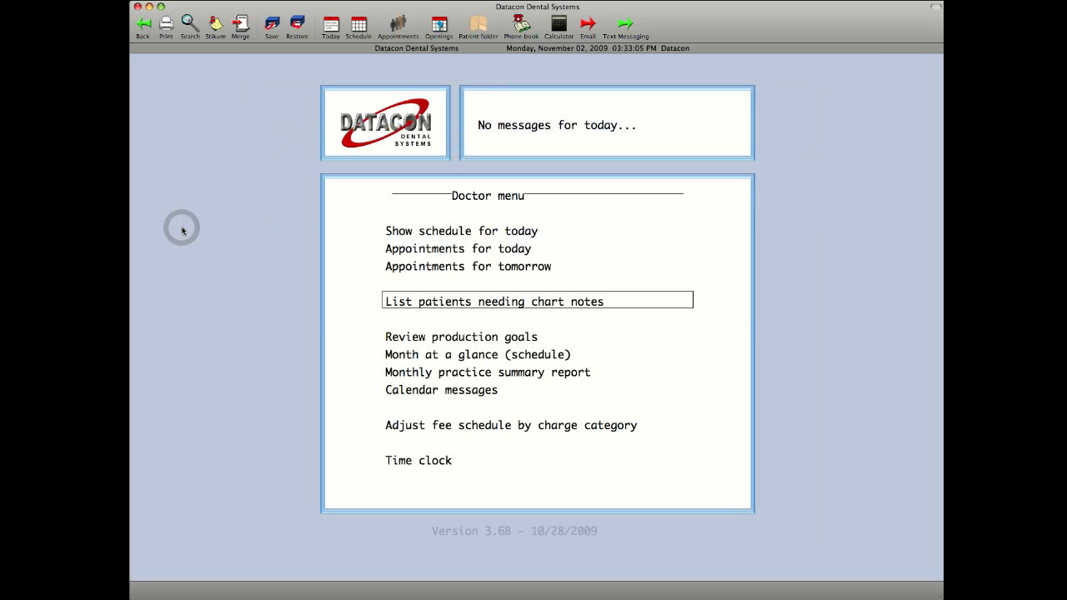